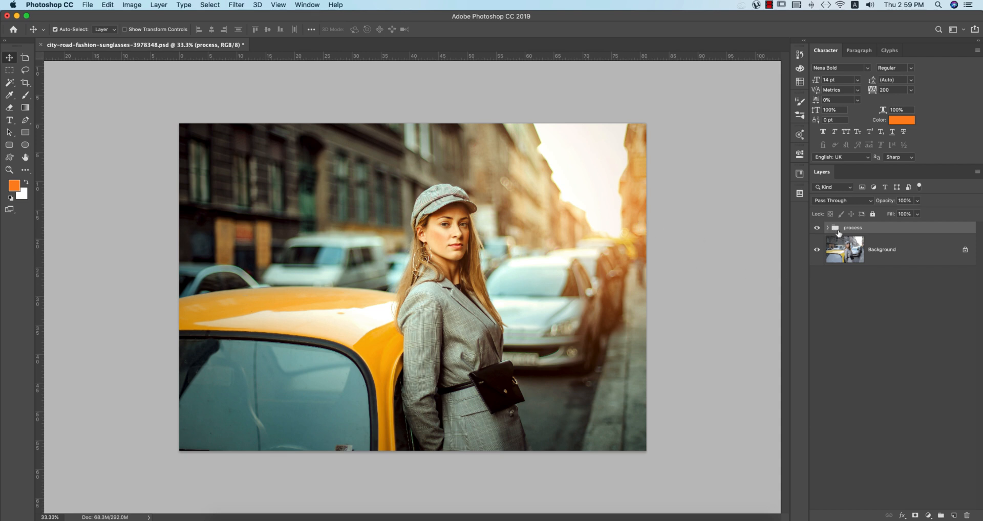
Toggle the process group's grading off and on to compare with the original photo.
{"action": "left_click", "coordinate": [829, 228]}
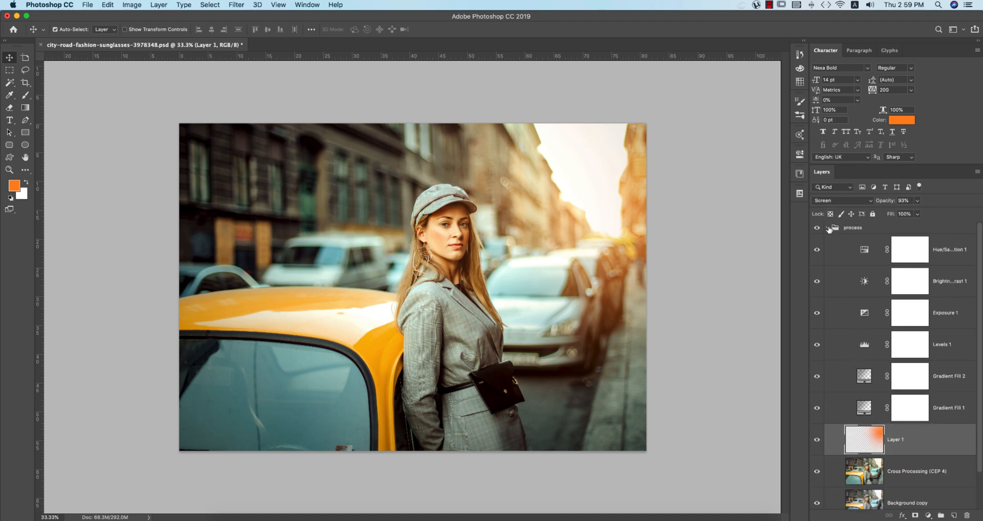
{"action": "left_click", "coordinate": [832, 228]}
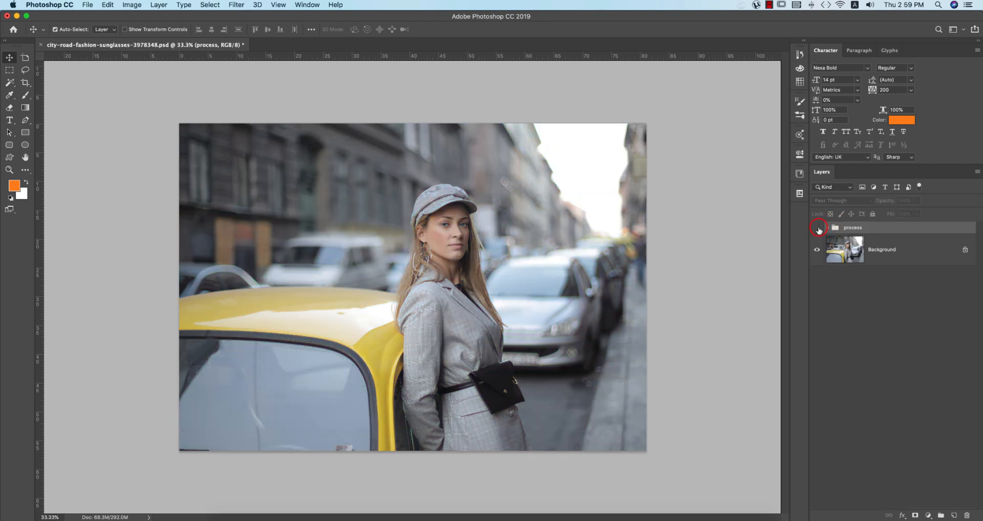
{"action": "left_click", "coordinate": [817, 227]}
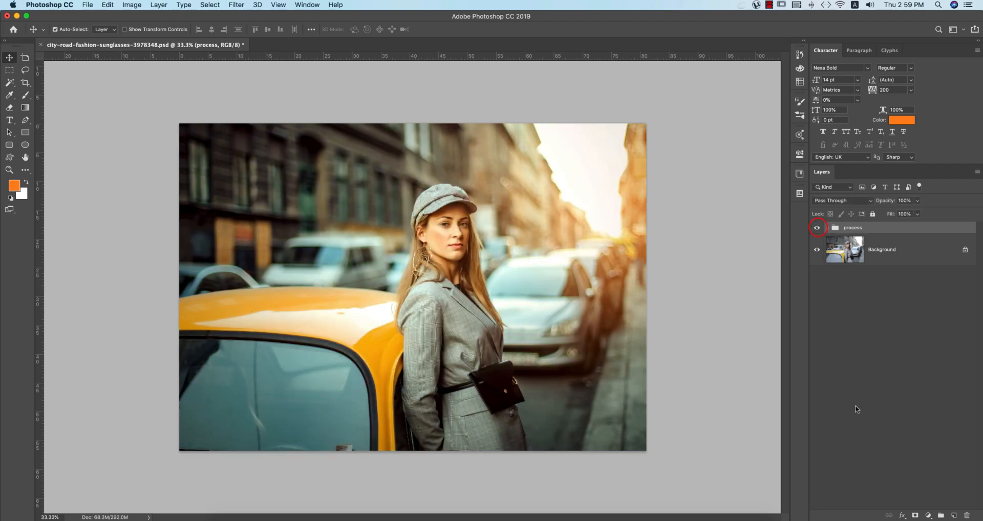
{"action": "left_click", "coordinate": [834, 227]}
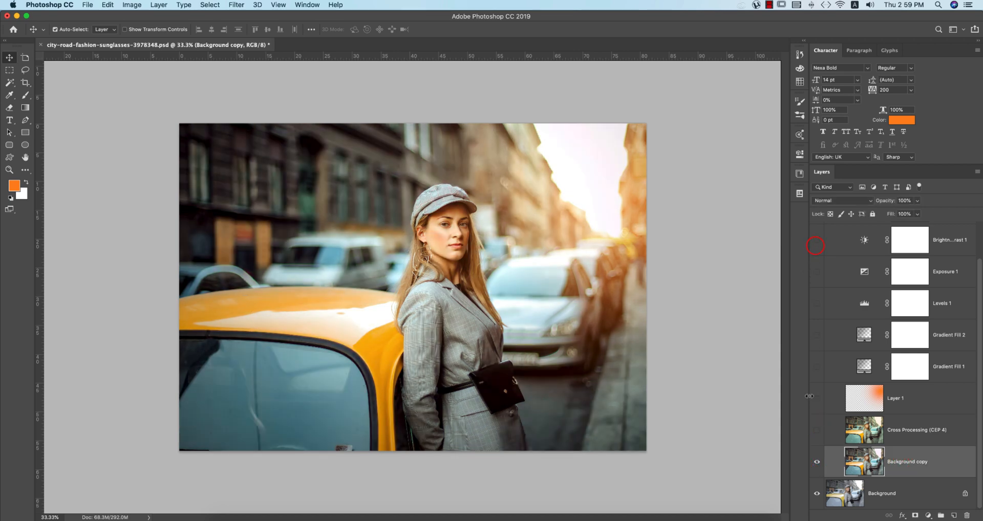
Turn Cross Processing, the orange glow and Levels back on, then return Home.
{"action": "left_click", "coordinate": [817, 429]}
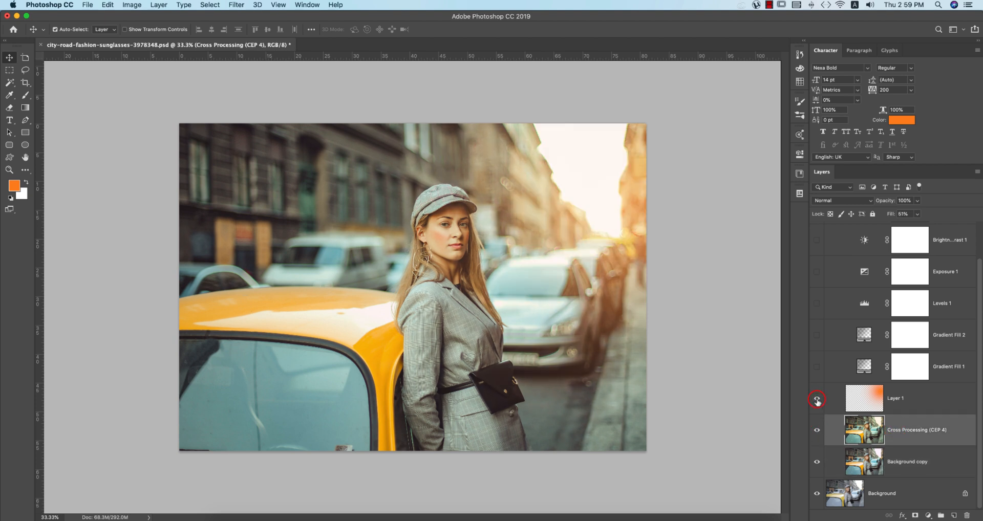
{"action": "left_click", "coordinate": [817, 399]}
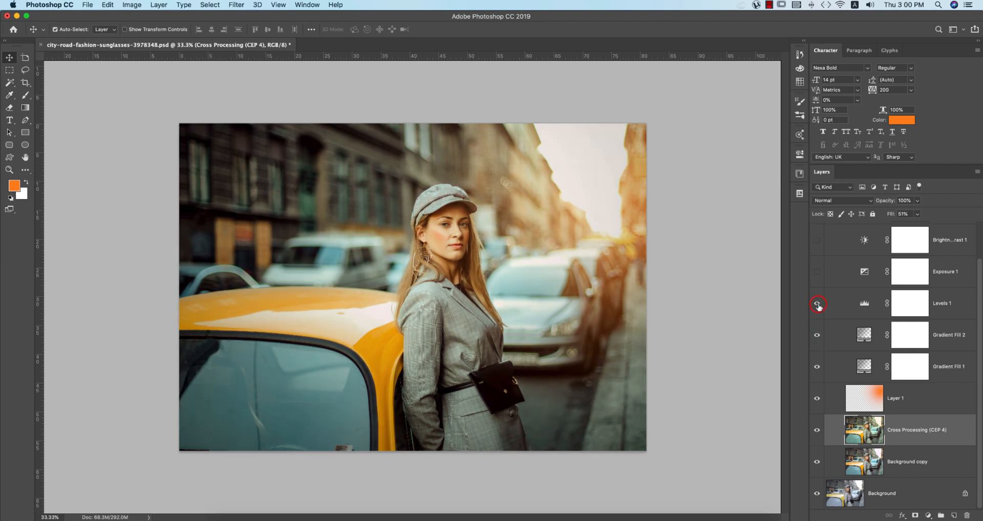
{"action": "left_click", "coordinate": [817, 304]}
{"action": "type", "text": "process"}
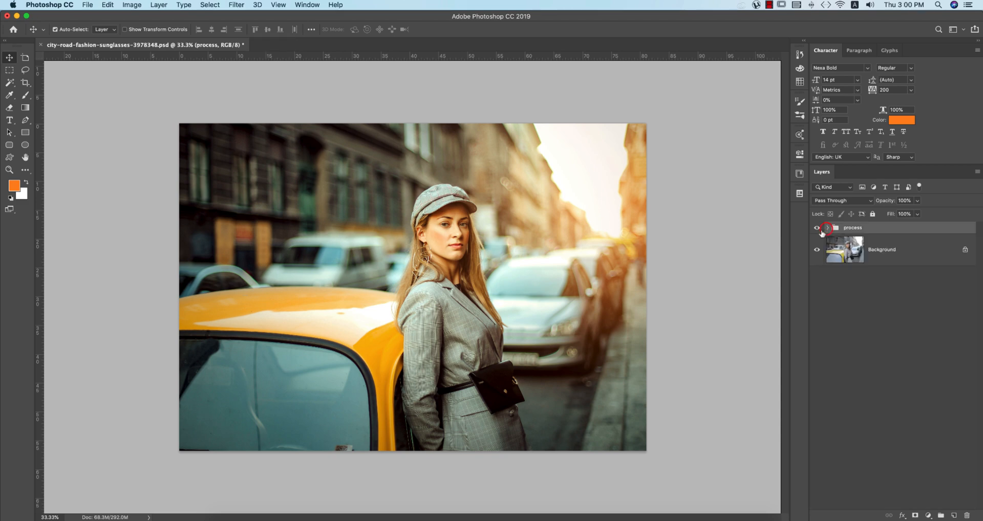
{"action": "left_click", "coordinate": [817, 228]}
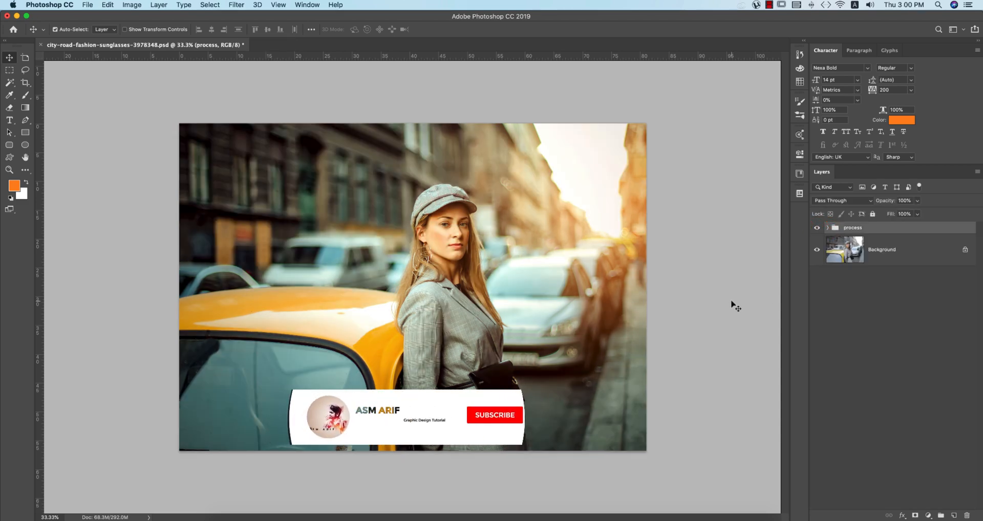
{"action": "left_click", "coordinate": [495, 415]}
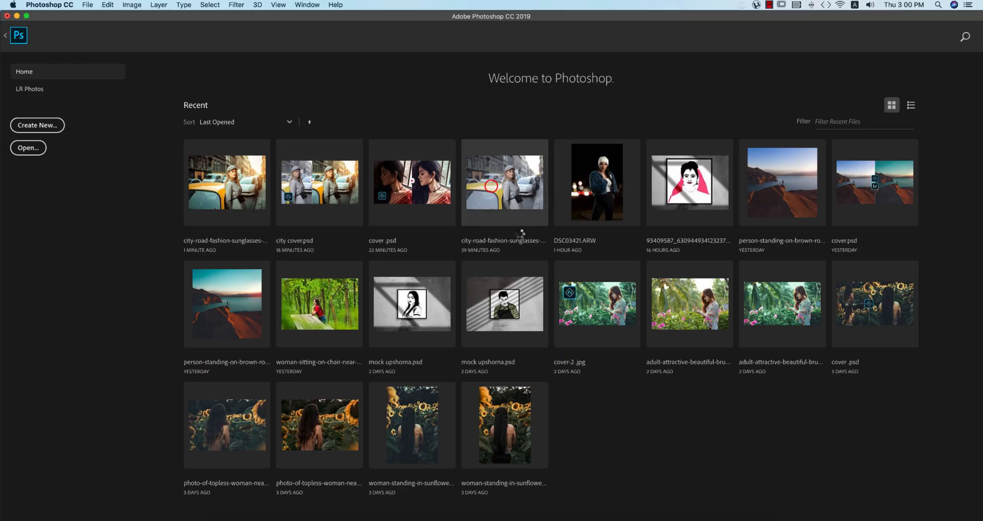
Open the original city-road jpg and duplicate its Background layer with Cmd+J.
{"action": "double_click", "coordinate": [505, 182]}
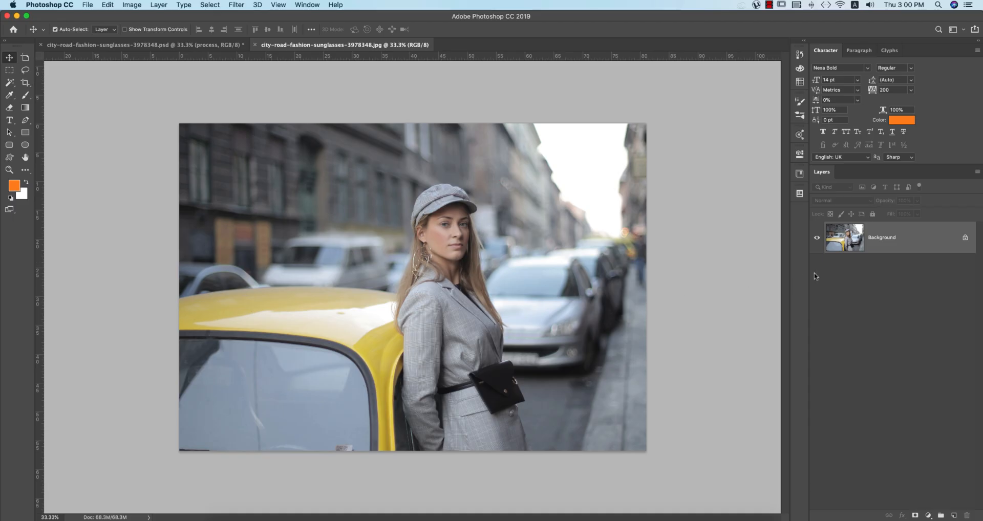
{"action": "key", "text": "cmd+j"}
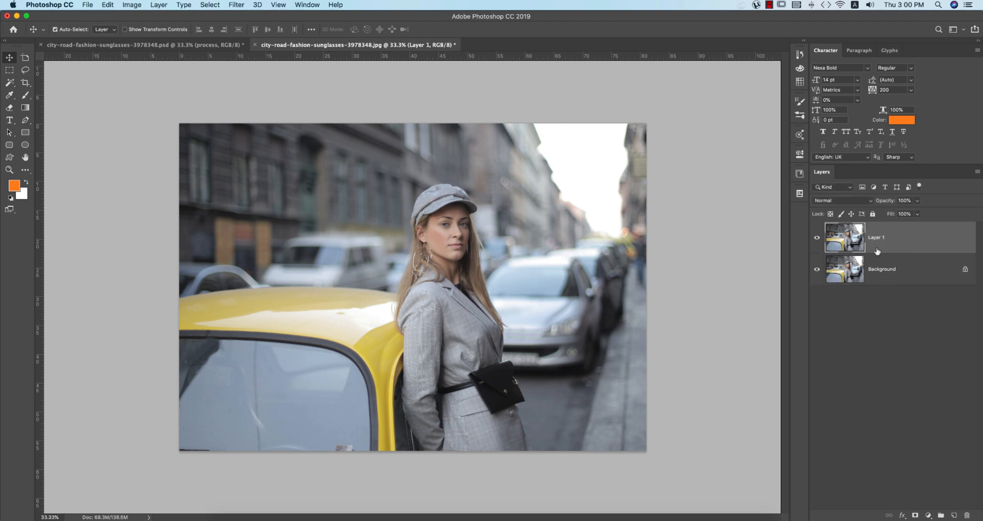
{"action": "left_click", "coordinate": [236, 5]}
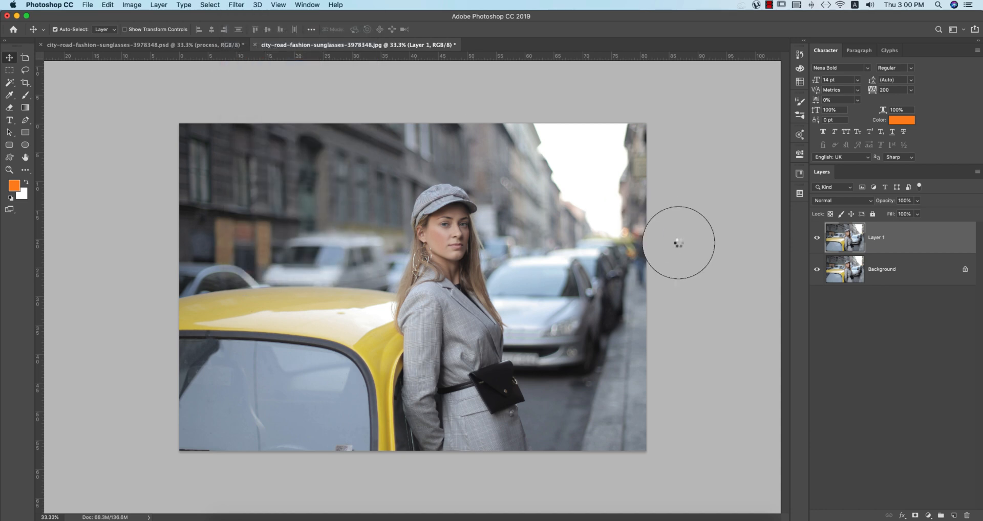
In Camera Raw, raise vibrance, saturation, clarity, dehaze and whites, and slightly darken blacks.
{"action": "left_click", "coordinate": [235, 5]}
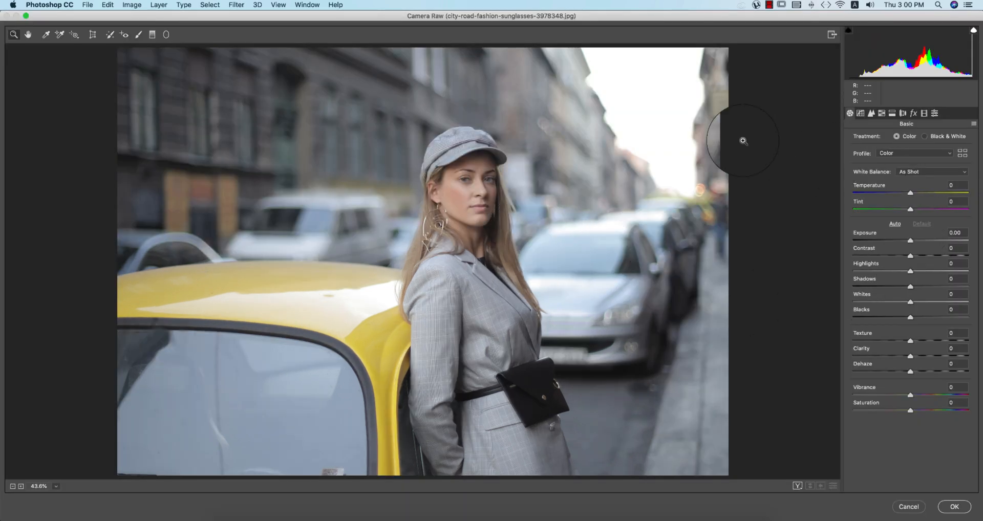
{"action": "mouse_move", "coordinate": [269, 241]}
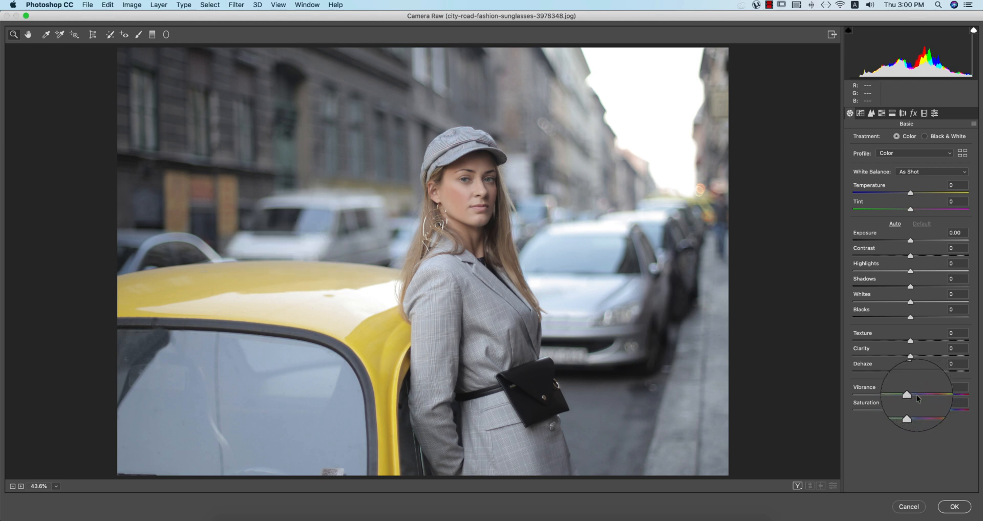
{"action": "left_click_drag", "start_coordinate": [910, 387], "coordinate": [915, 387]}
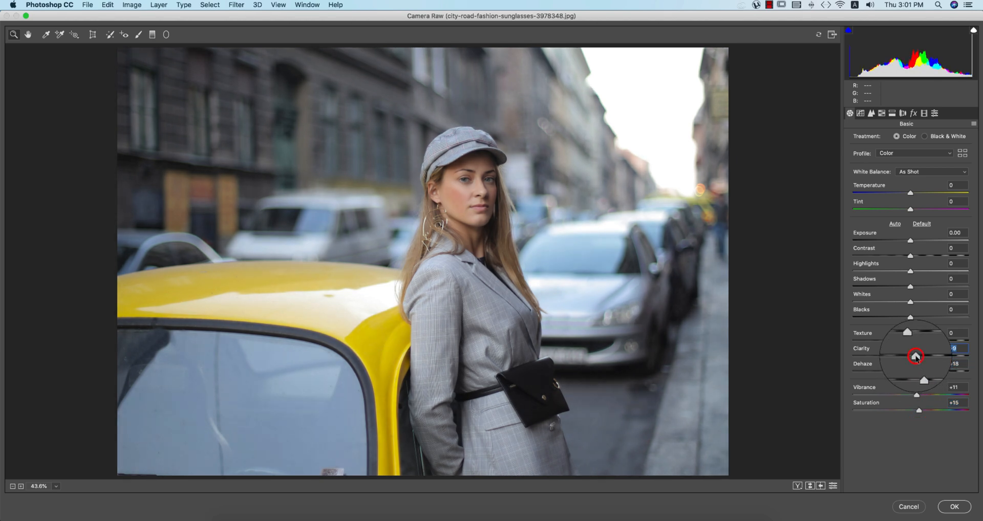
{"action": "left_click_drag", "start_coordinate": [916, 354], "coordinate": [915, 332]}
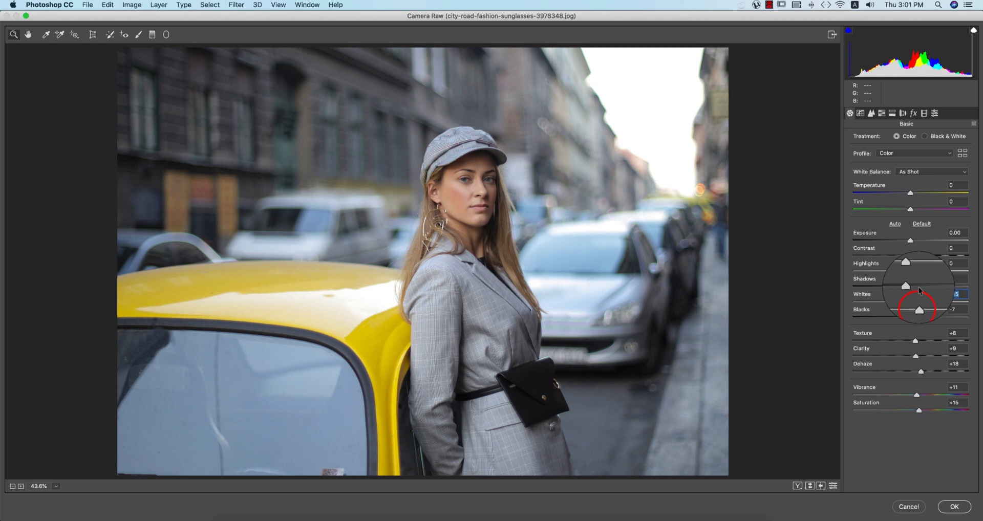
{"action": "left_click_drag", "start_coordinate": [903, 286], "coordinate": [911, 278]}
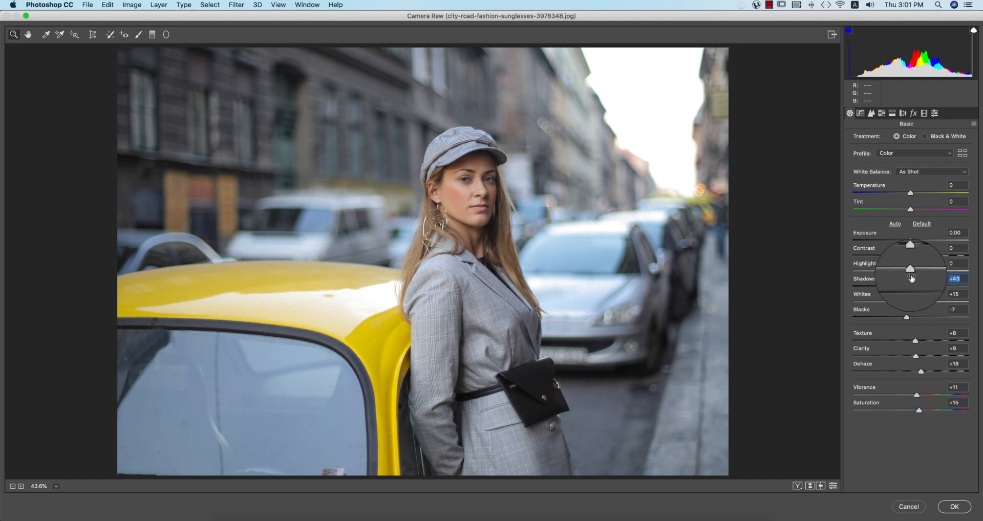
Lift the shadows, warm the temperature and add a slight magenta tint.
{"action": "left_click_drag", "start_coordinate": [910, 268], "coordinate": [878, 271]}
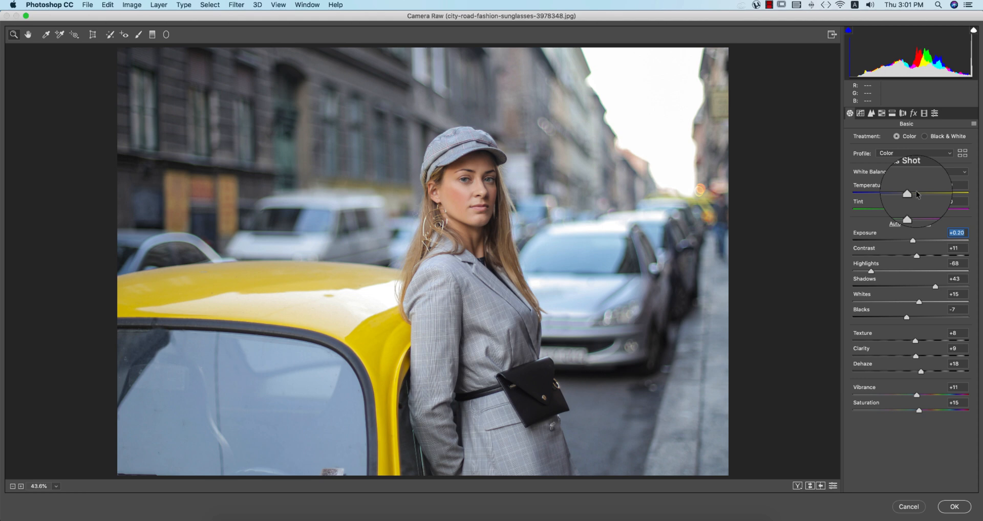
{"action": "left_click_drag", "start_coordinate": [927, 193], "coordinate": [913, 193]}
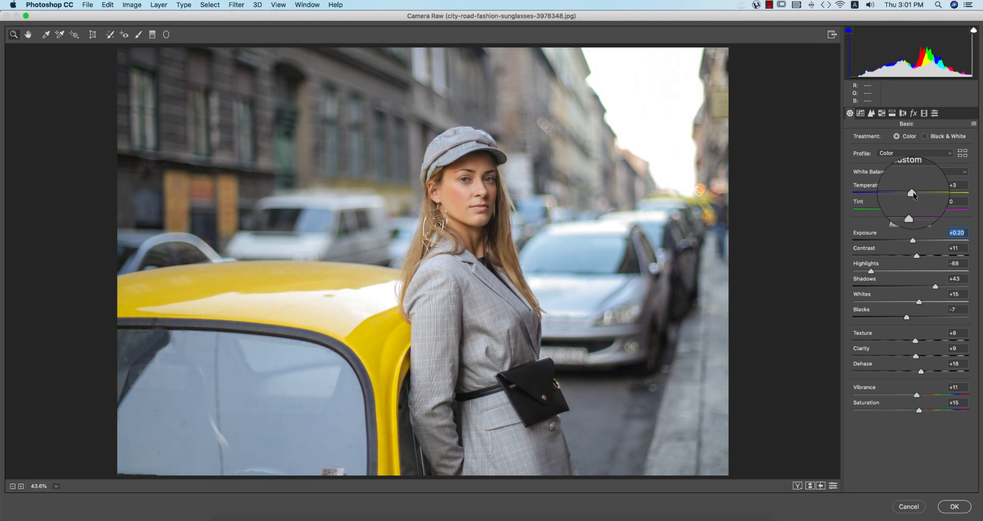
{"action": "left_click_drag", "start_coordinate": [913, 193], "coordinate": [915, 193]}
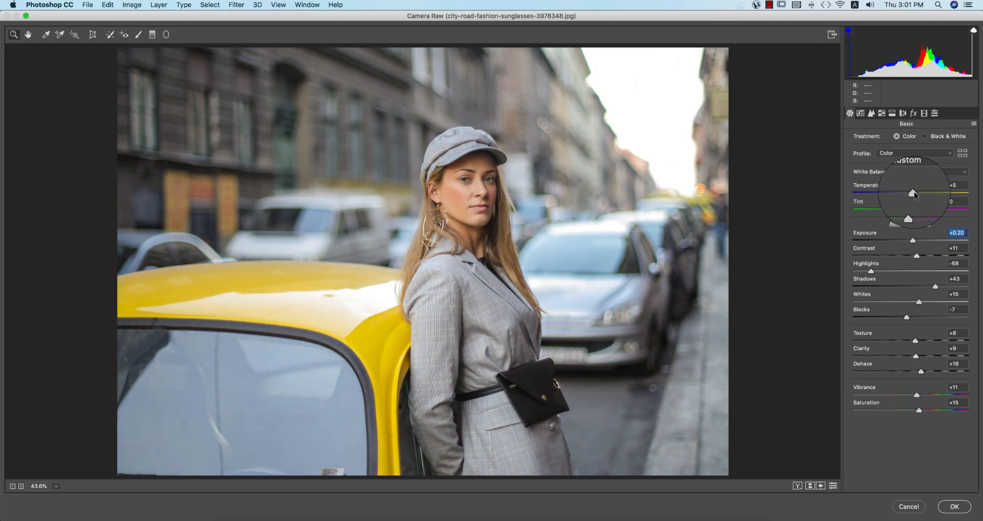
{"action": "left_click_drag", "start_coordinate": [908, 218], "coordinate": [911, 210]}
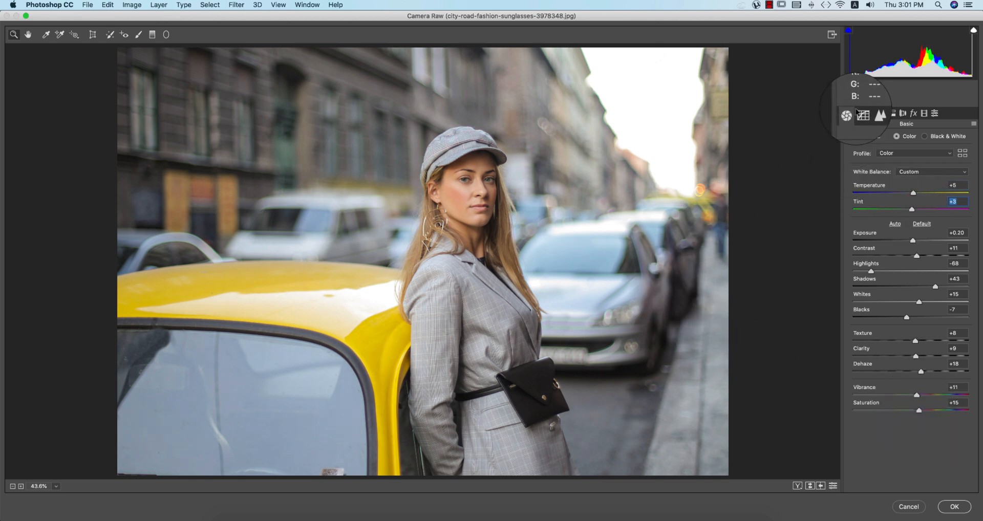
On the blue tone curve, lift the darkest tones and pull the midtones down.
{"action": "left_click", "coordinate": [859, 113]}
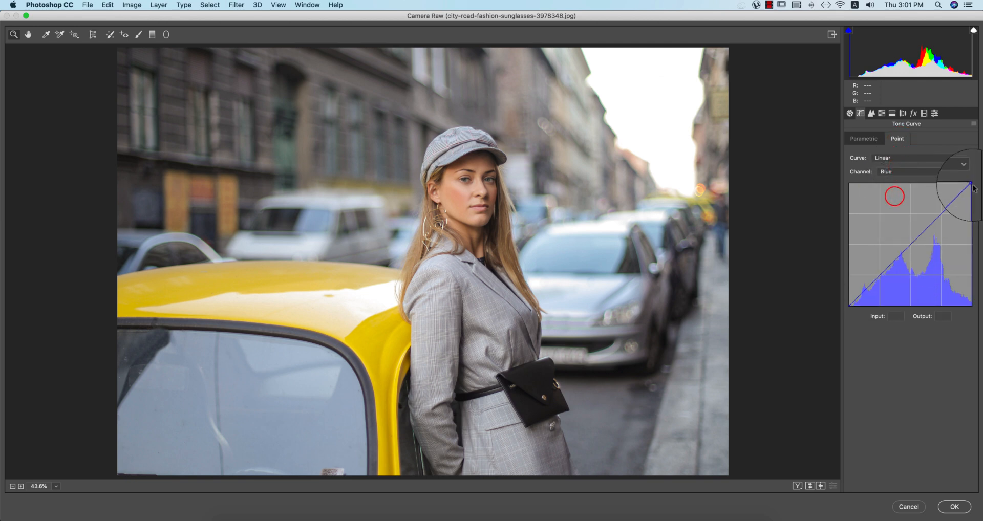
{"action": "left_click_drag", "start_coordinate": [969, 188], "coordinate": [969, 189]}
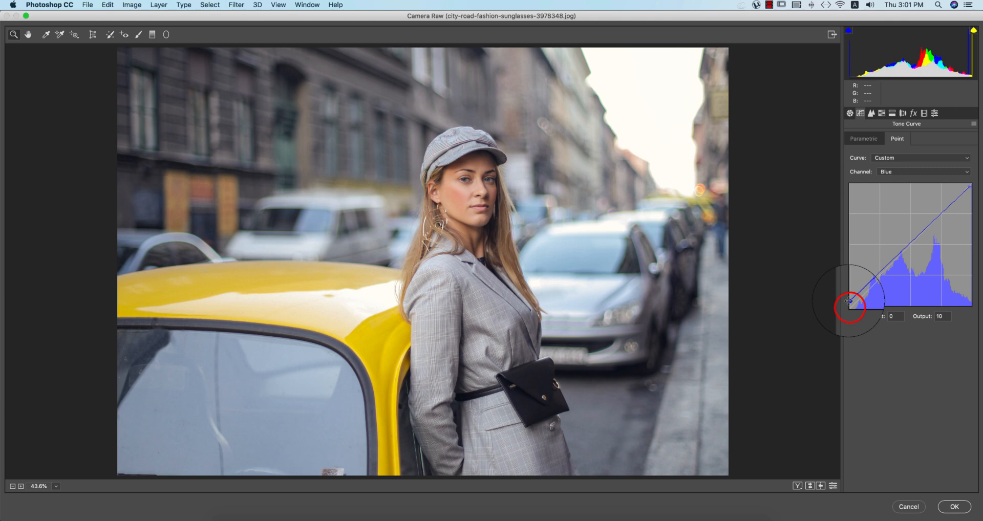
{"action": "left_click_drag", "start_coordinate": [851, 307], "coordinate": [900, 254]}
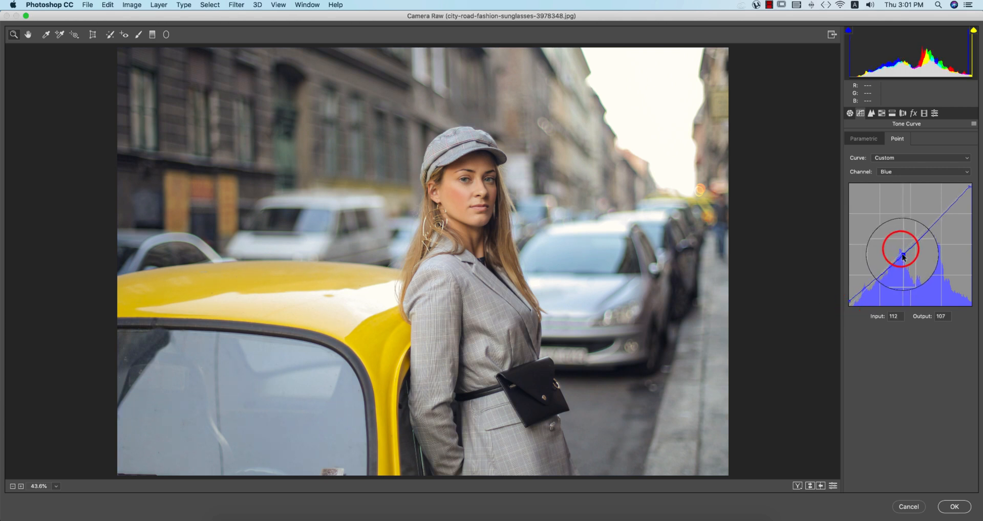
{"action": "left_click", "coordinate": [923, 172]}
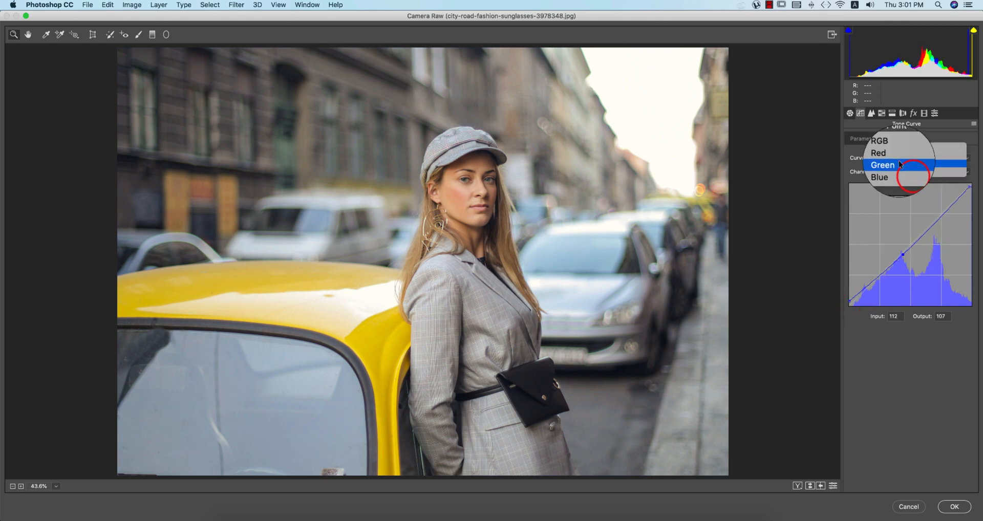
Adjust the green channel curve and deepen the shadows on the main tone curve.
{"action": "left_click", "coordinate": [883, 165]}
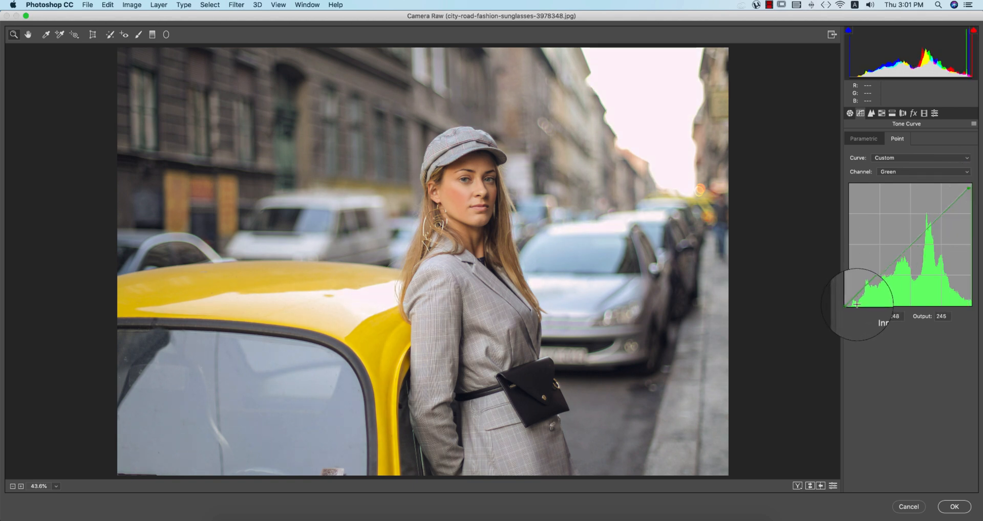
{"action": "left_click_drag", "start_coordinate": [858, 303], "coordinate": [881, 276]}
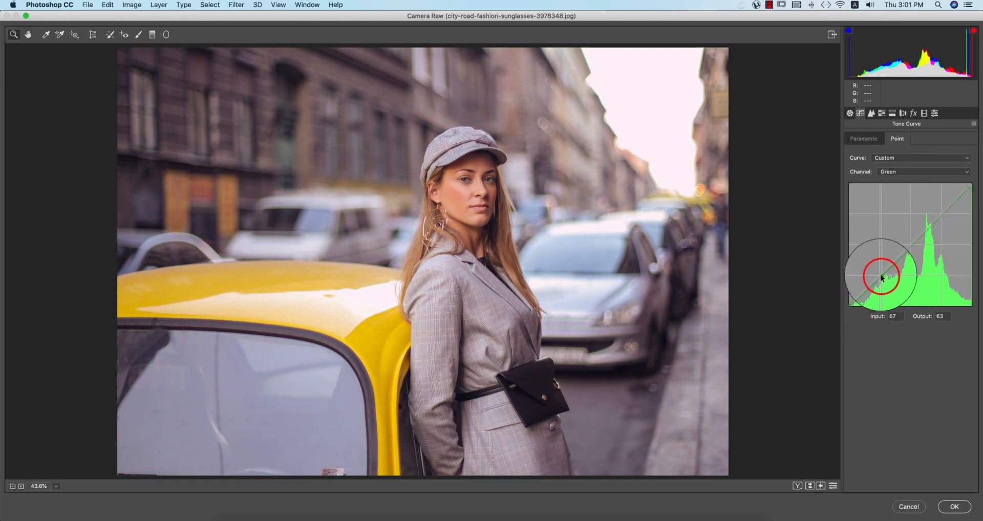
{"action": "left_click", "coordinate": [922, 172]}
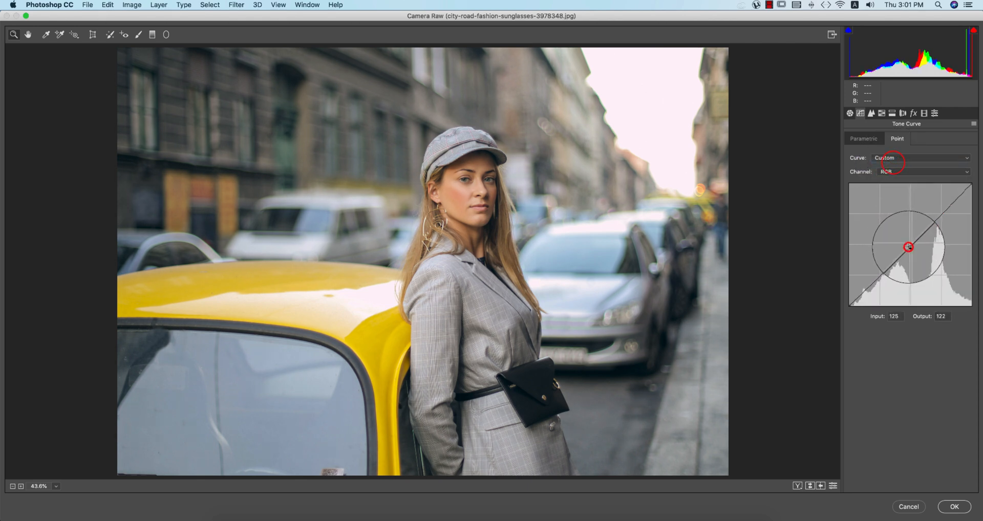
{"action": "left_click_drag", "start_coordinate": [909, 247], "coordinate": [853, 307]}
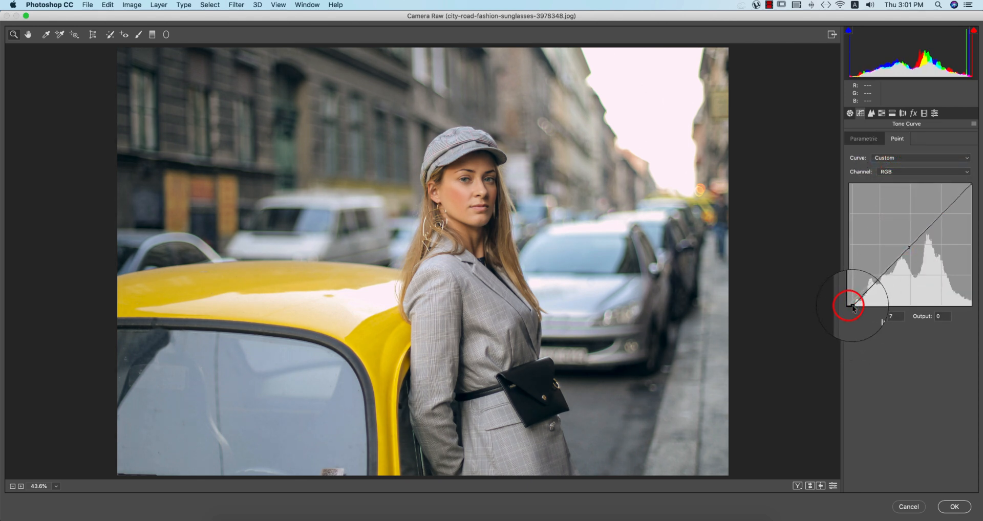
{"action": "left_click_drag", "start_coordinate": [853, 307], "coordinate": [911, 248]}
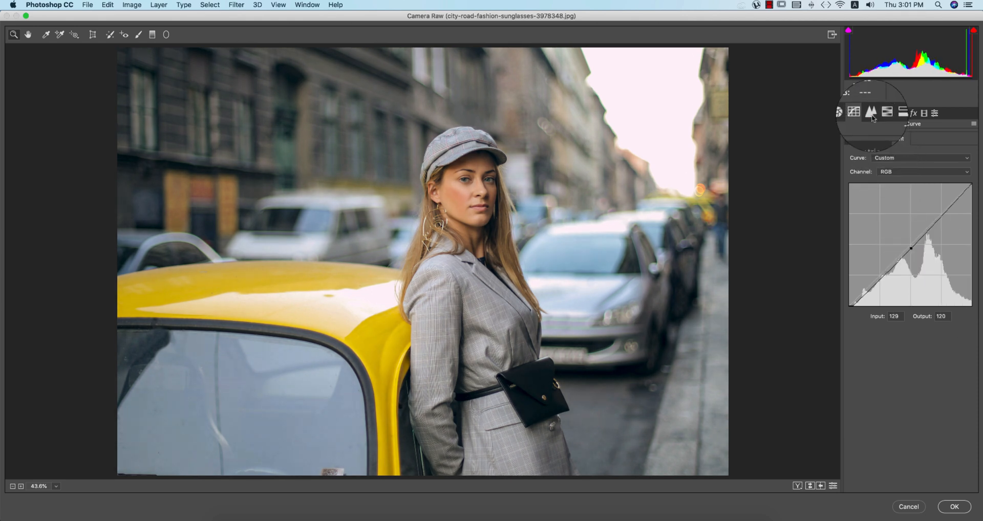
Add sharpening Amount 35 and luminance noise reduction 18.
{"action": "left_click", "coordinate": [872, 113]}
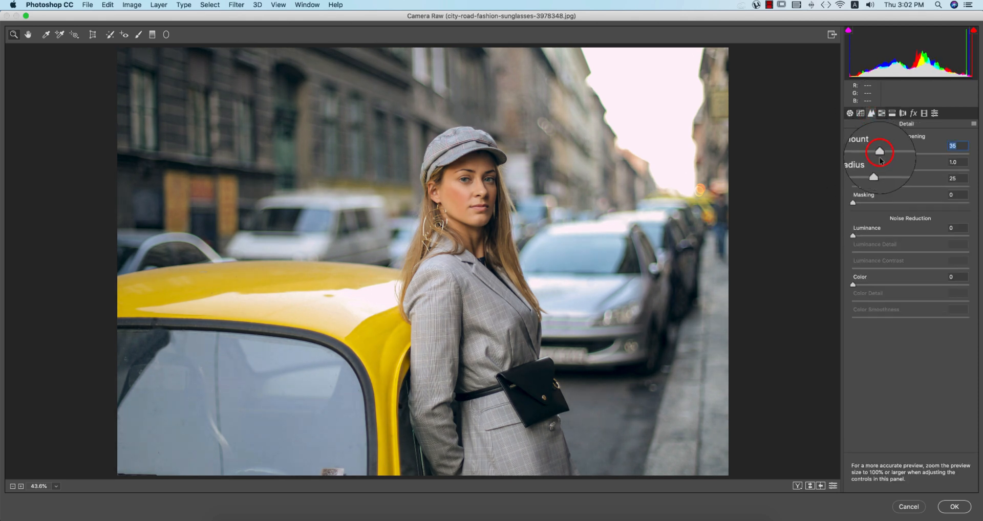
{"action": "left_click_drag", "start_coordinate": [853, 235], "coordinate": [874, 235]}
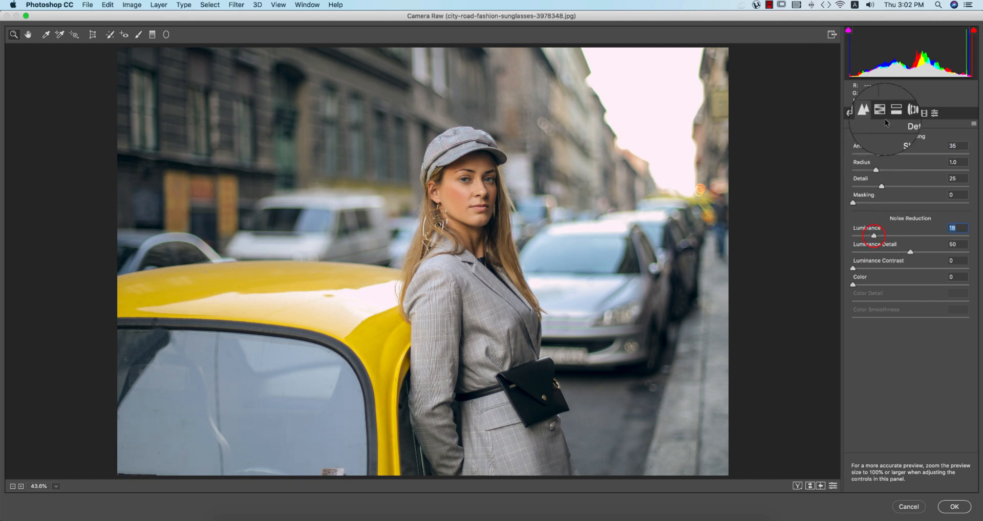
{"action": "left_click", "coordinate": [882, 113]}
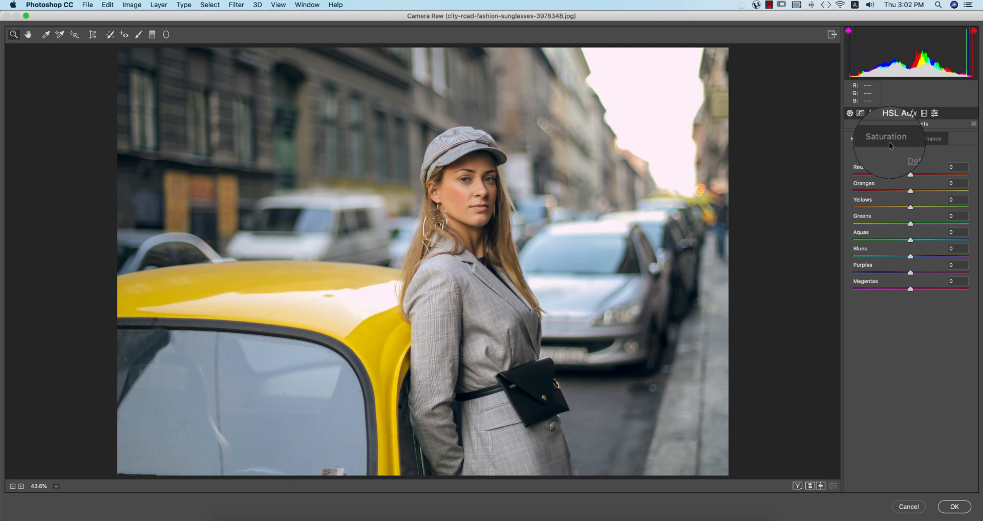
Boost the Reds saturation to +78 in HSL.
{"action": "left_click", "coordinate": [855, 139]}
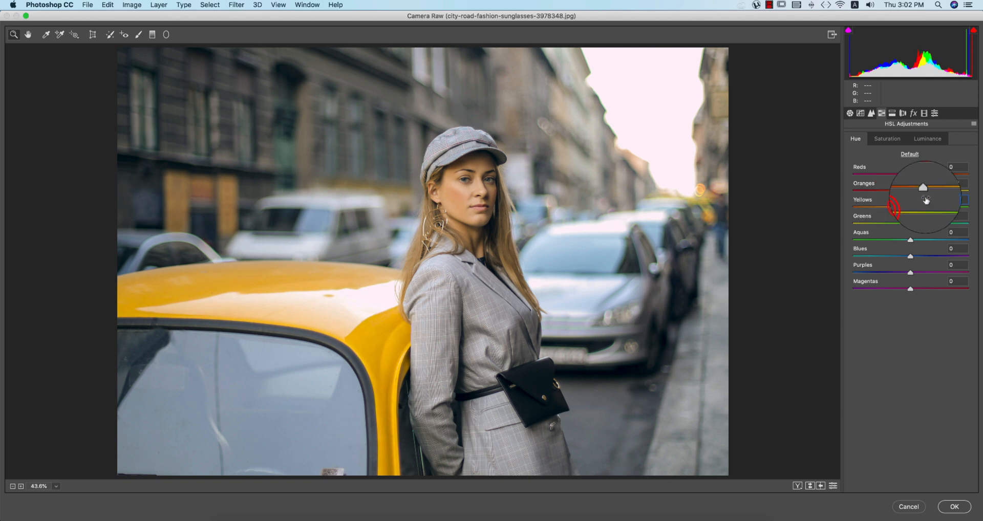
{"action": "left_click", "coordinate": [888, 138]}
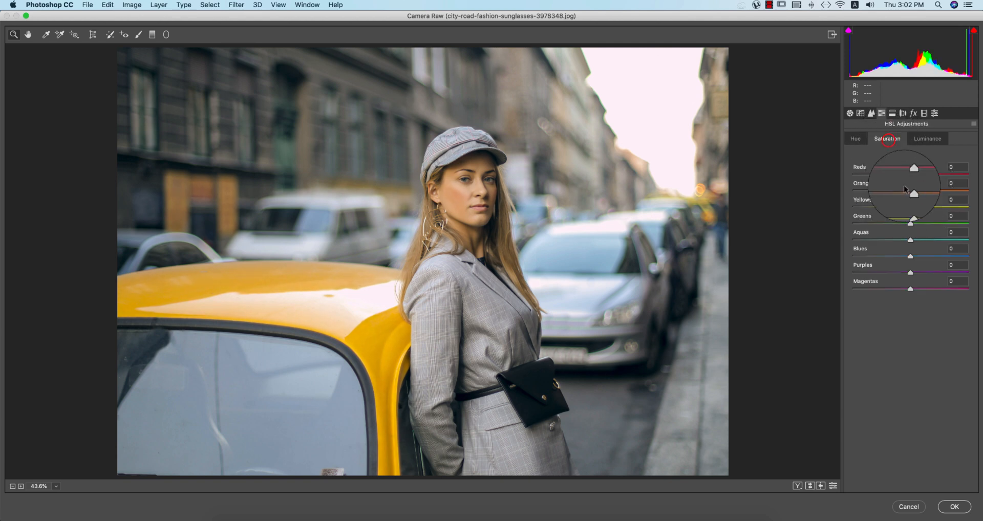
{"action": "left_click_drag", "start_coordinate": [913, 183], "coordinate": [902, 184]}
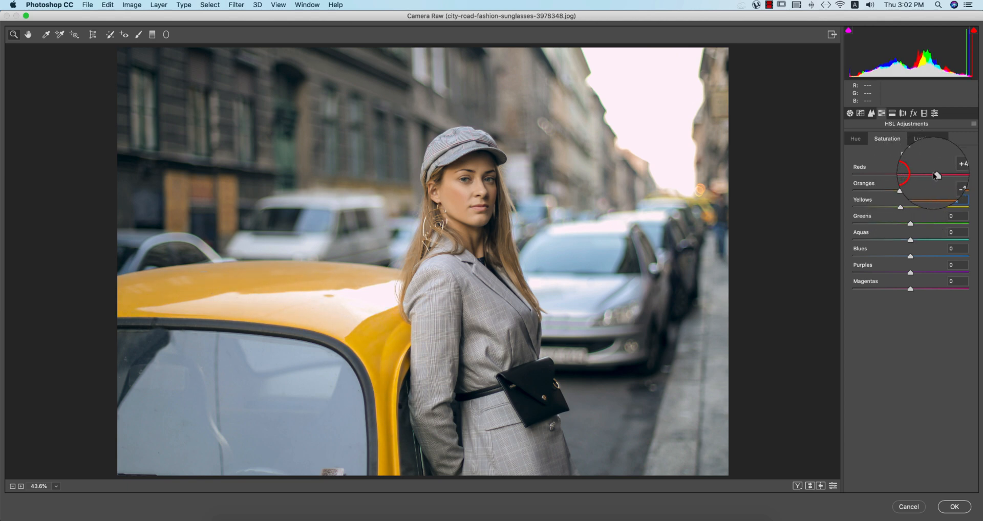
Set luminance Reds -13, Oranges +13, and Yellows through Blues +10.
{"action": "left_click", "coordinate": [928, 139]}
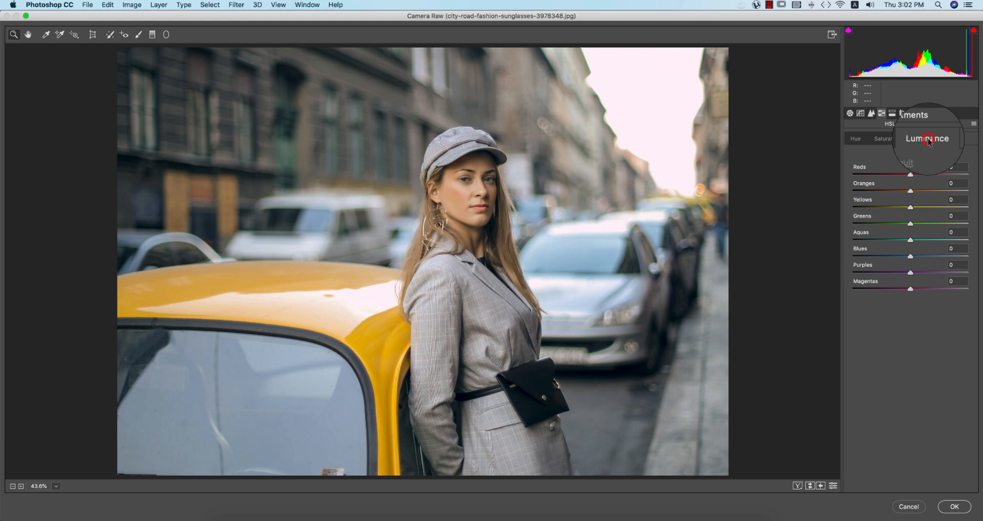
{"action": "left_click_drag", "start_coordinate": [910, 173], "coordinate": [895, 174]}
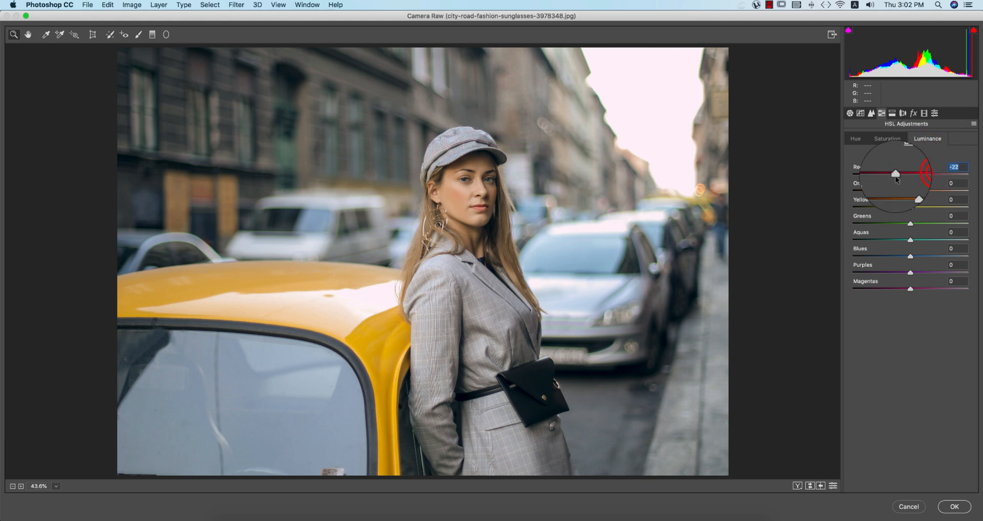
{"action": "left_click_drag", "start_coordinate": [895, 174], "coordinate": [902, 173]}
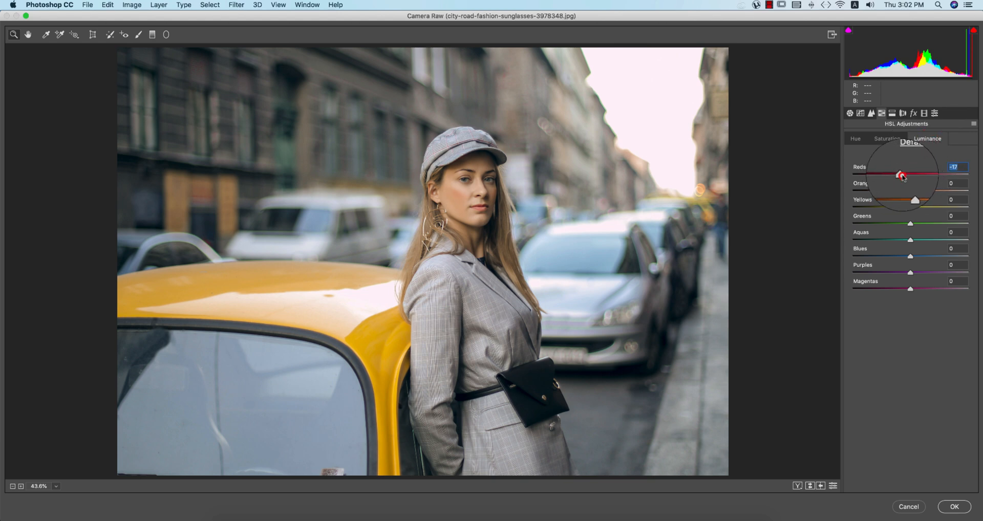
{"action": "left_click_drag", "start_coordinate": [910, 191], "coordinate": [920, 182]}
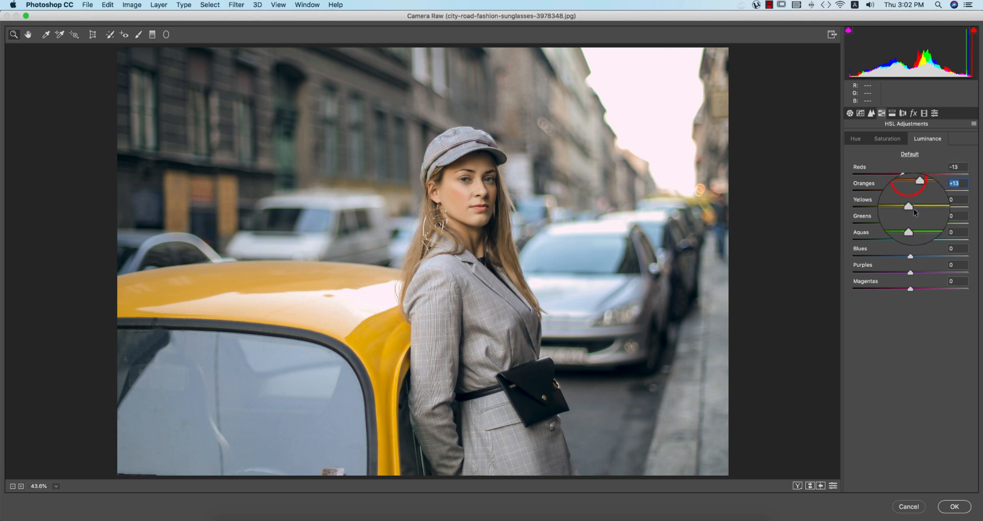
{"action": "left_click_drag", "start_coordinate": [910, 207], "coordinate": [920, 206]}
{"action": "type", "text": "10"}
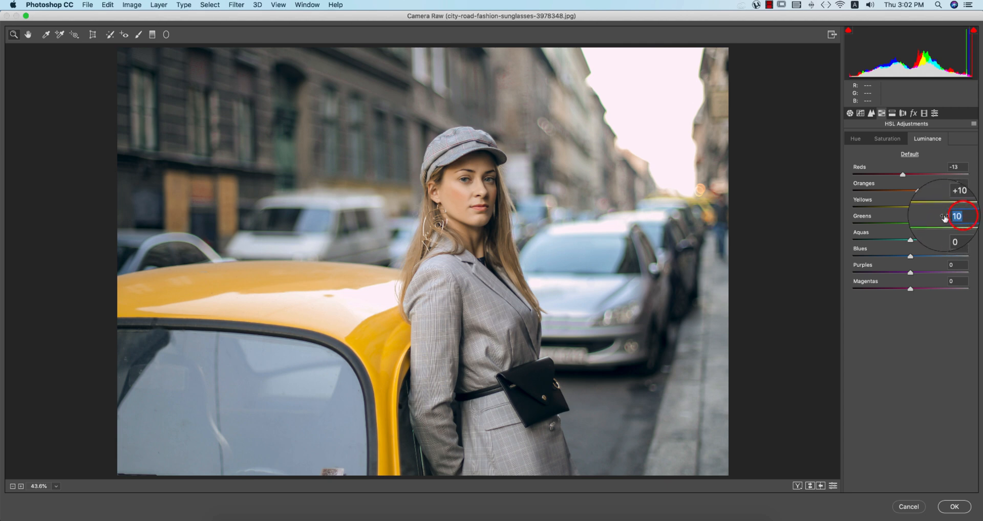
{"action": "key", "text": "cmd+v"}
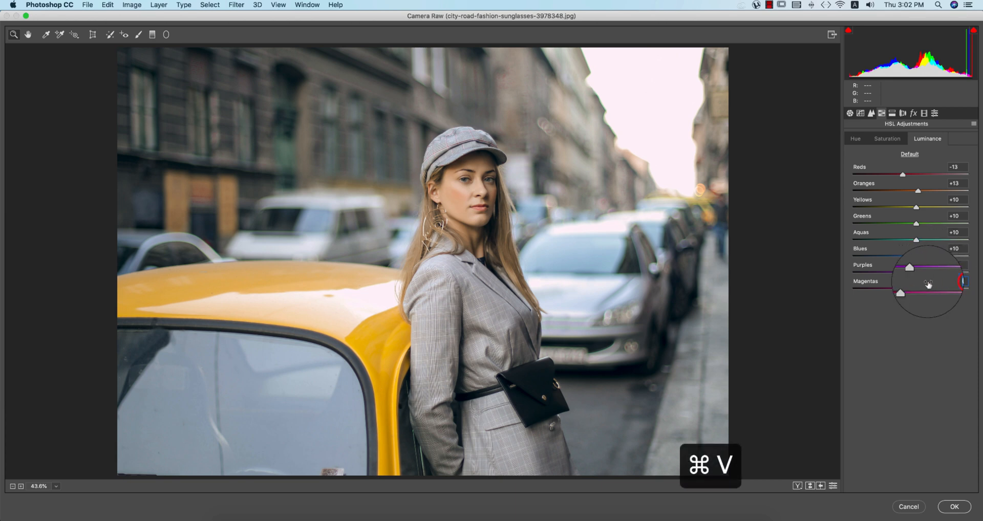
Mute Oranges and Yellows saturation to -18 and raise the other colours by +5.
{"action": "left_click", "coordinate": [886, 139]}
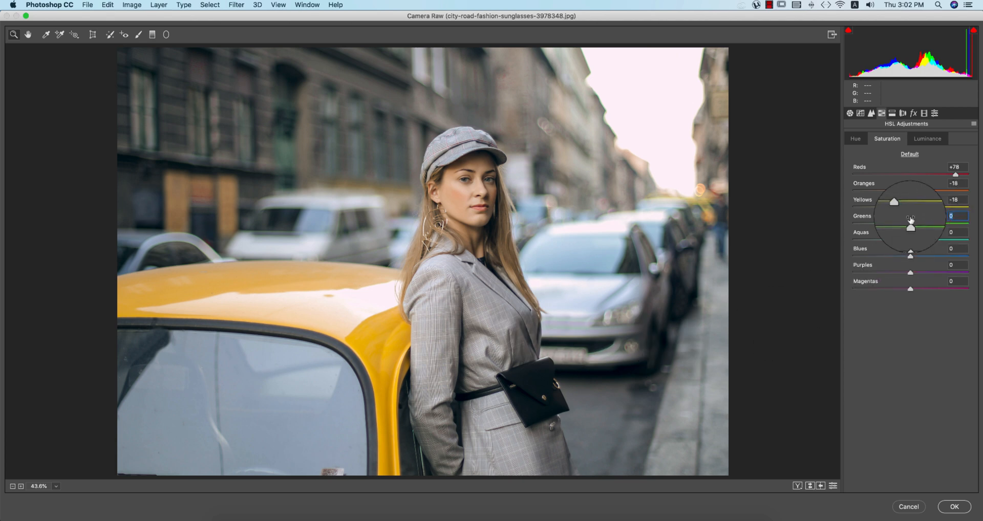
{"action": "left_click_drag", "start_coordinate": [910, 220], "coordinate": [911, 219]}
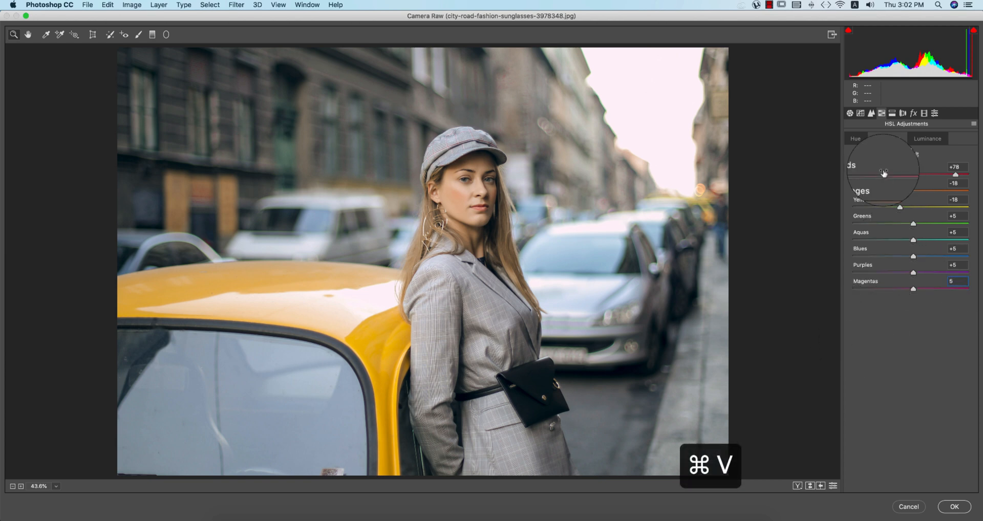
{"action": "left_click", "coordinate": [893, 113]}
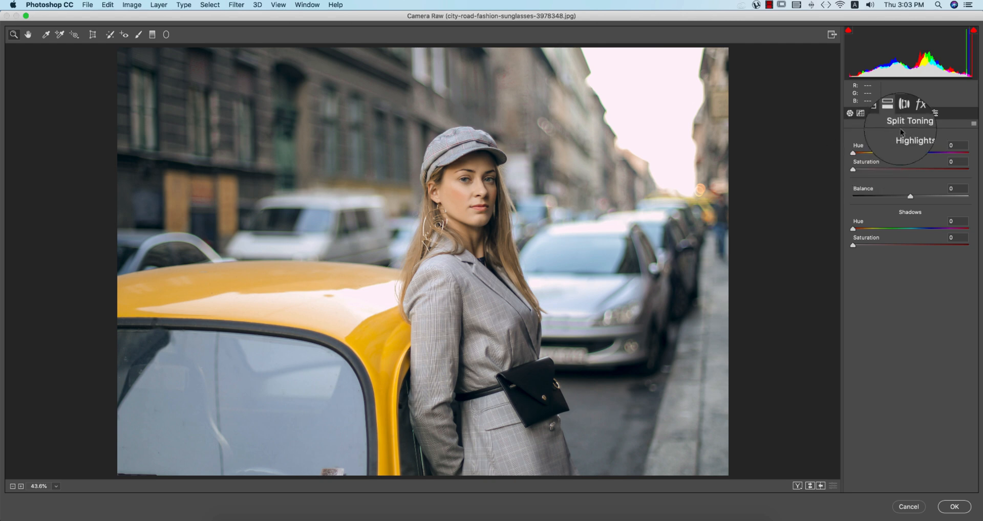
Set split-tone highlights to a teal Hue 167 with Saturation 10.
{"action": "left_click_drag", "start_coordinate": [853, 170], "coordinate": [866, 169]}
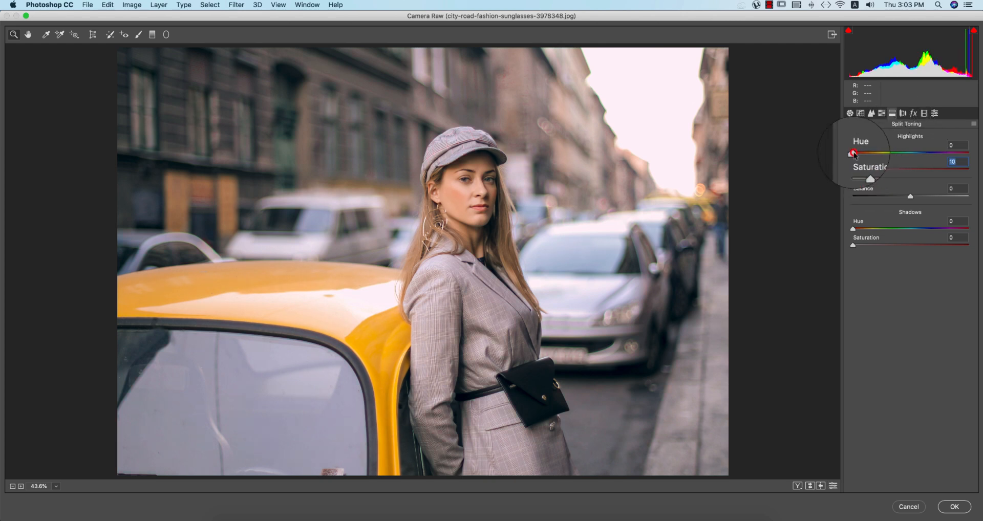
{"action": "left_click_drag", "start_coordinate": [854, 152], "coordinate": [902, 153]}
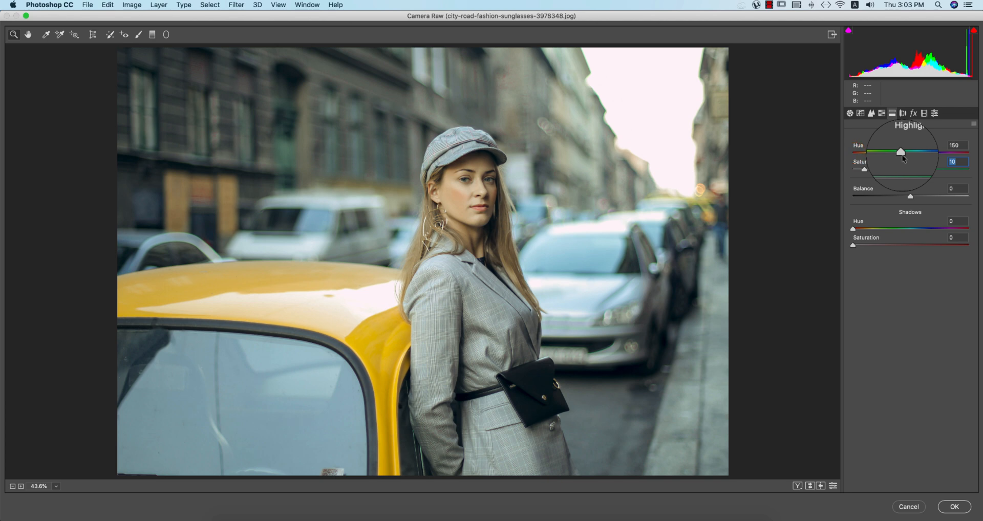
{"action": "left_click_drag", "start_coordinate": [901, 152], "coordinate": [906, 152]}
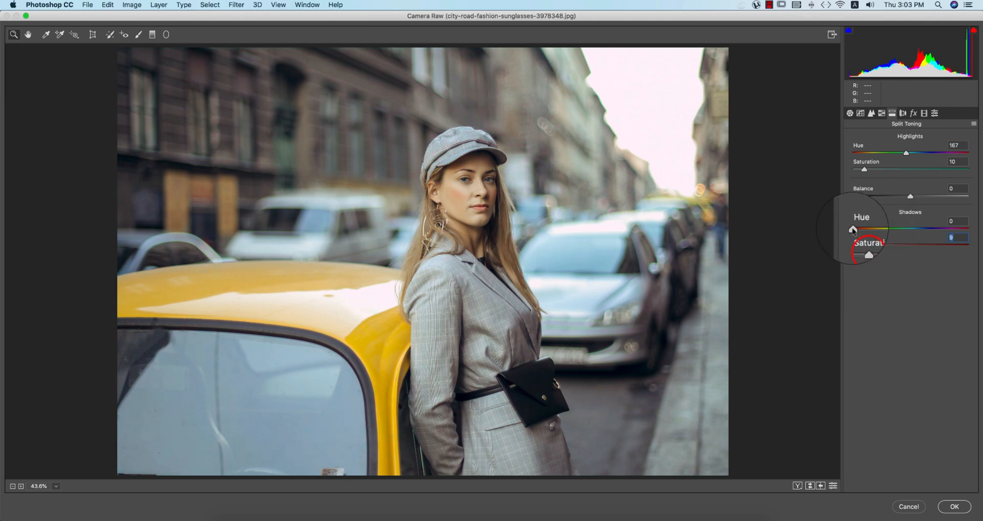
Set split-tone shadows to a blue Hue 239 with Saturation 12.
{"action": "left_click_drag", "start_coordinate": [869, 230], "coordinate": [920, 229]}
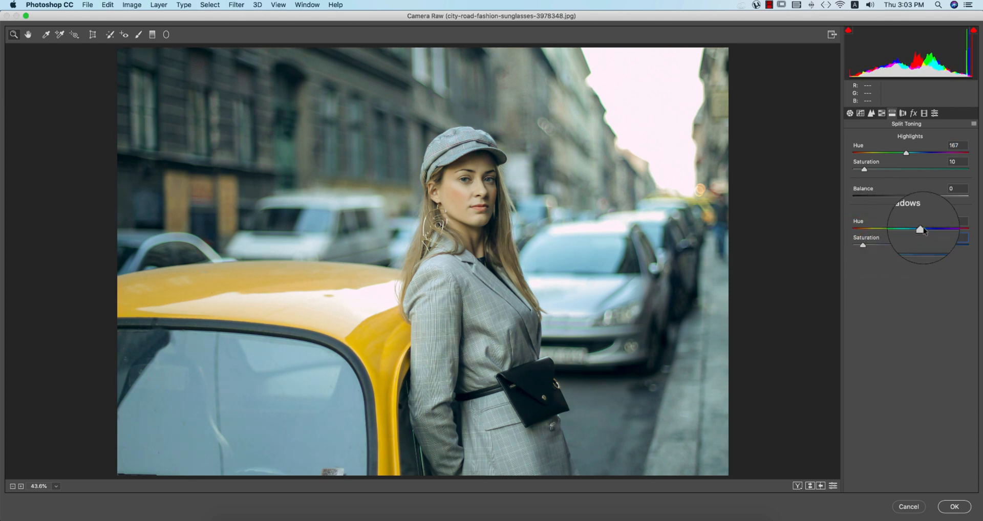
{"action": "left_click_drag", "start_coordinate": [922, 229], "coordinate": [946, 230]}
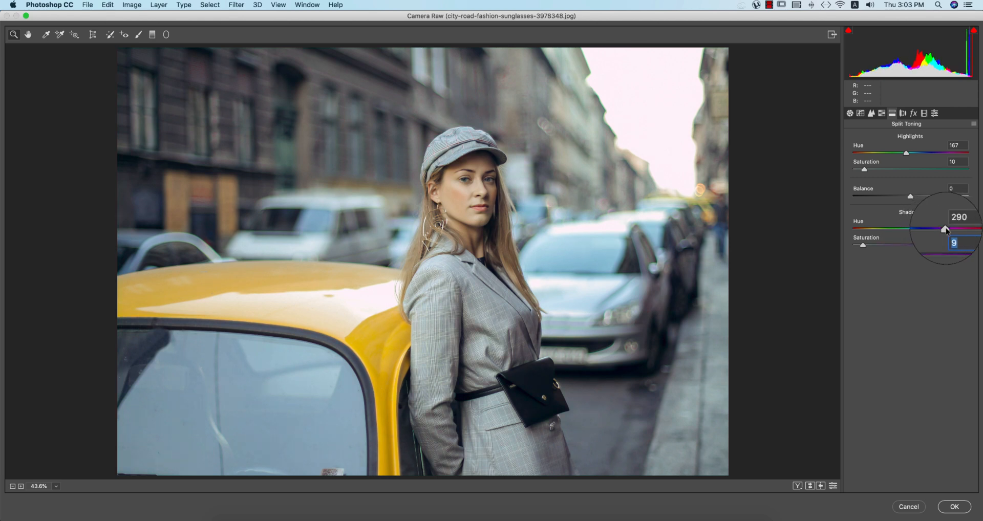
{"action": "left_click_drag", "start_coordinate": [946, 229], "coordinate": [968, 228]}
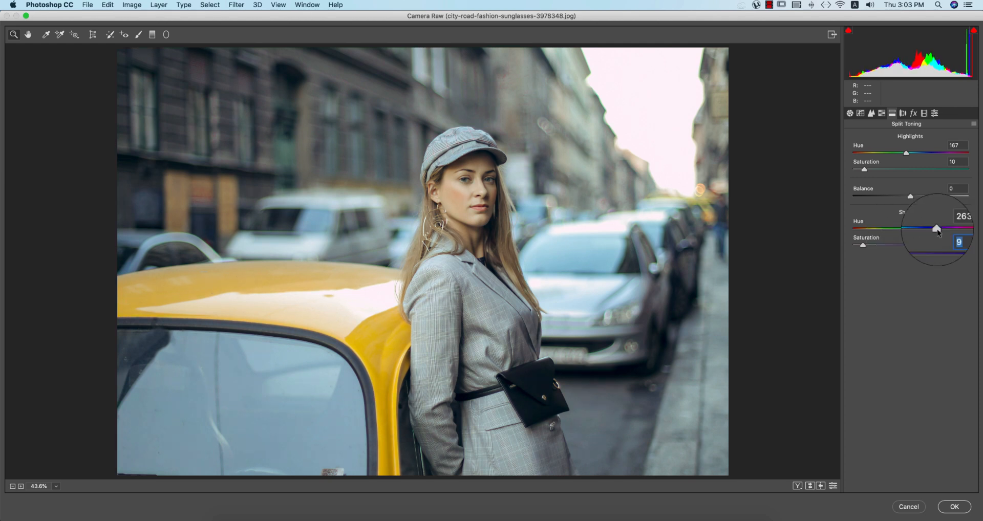
{"action": "left_click_drag", "start_coordinate": [936, 229], "coordinate": [928, 229]}
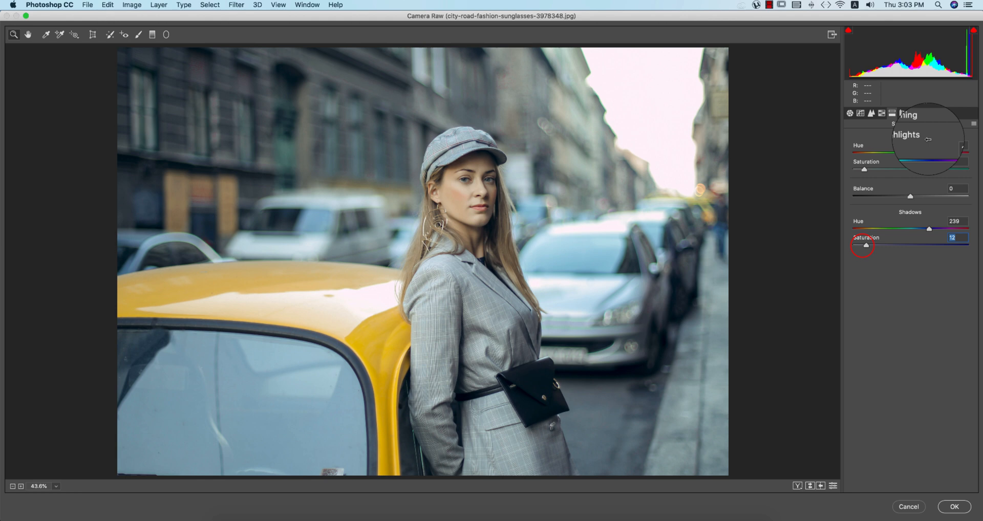
{"action": "left_click", "coordinate": [903, 114]}
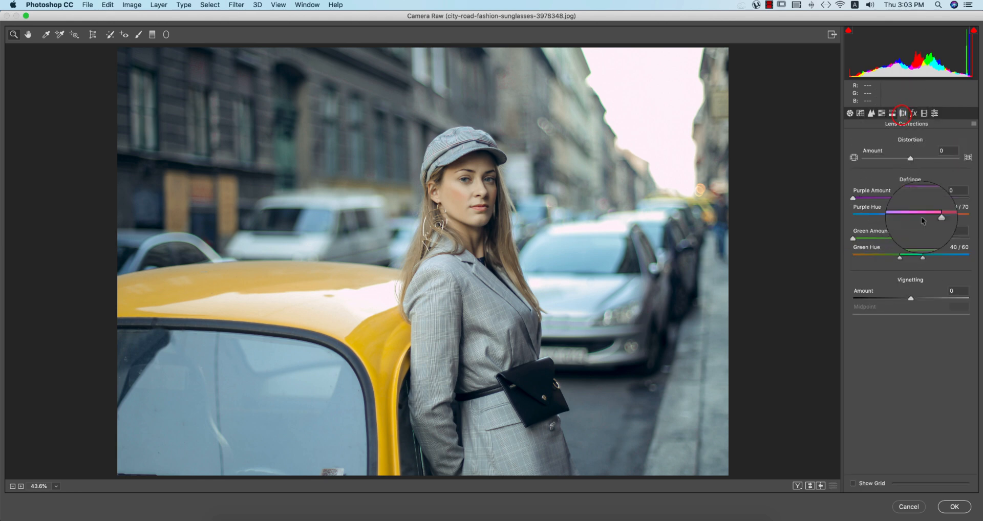
Push the split-tone shadow hue to 360 and add a -12 post-crop vignette.
{"action": "left_click", "coordinate": [914, 114]}
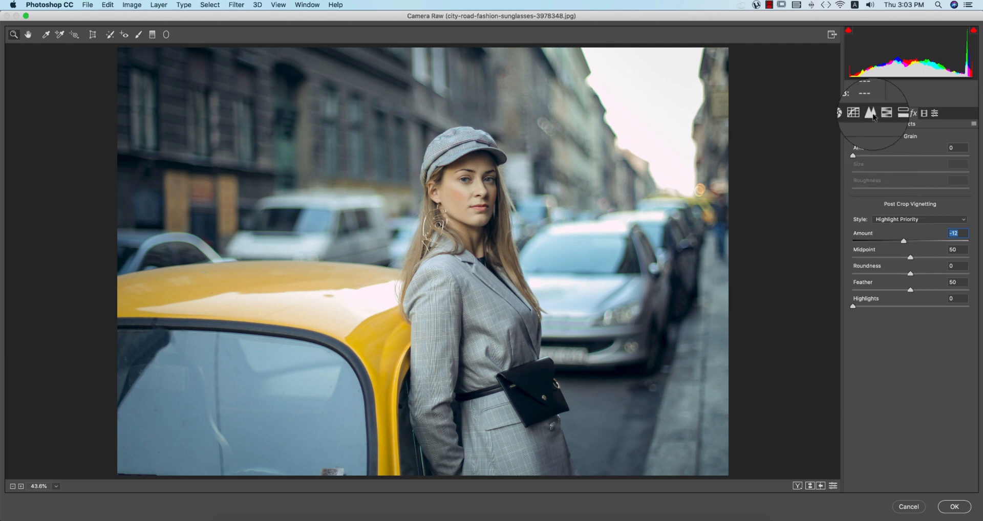
{"action": "left_click", "coordinate": [901, 114]}
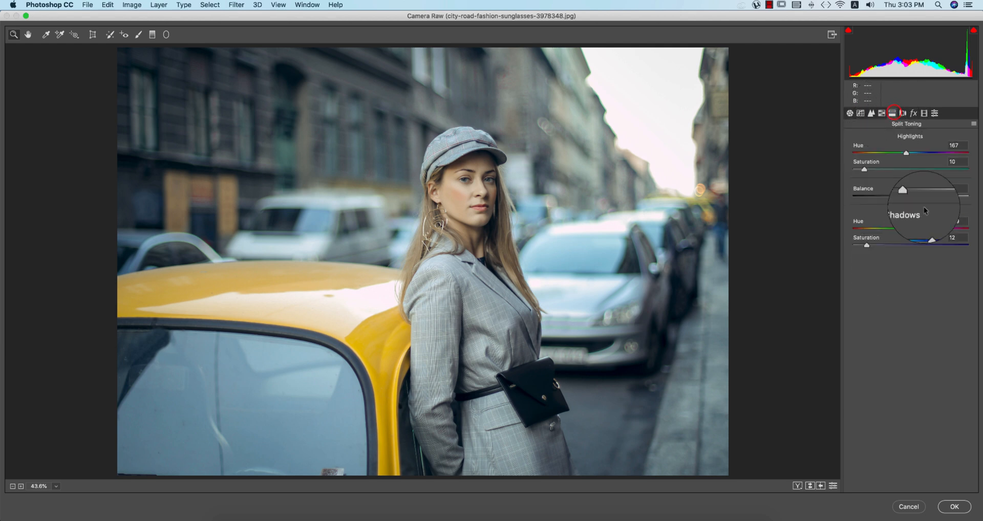
{"action": "left_click_drag", "start_coordinate": [889, 229], "coordinate": [952, 229]}
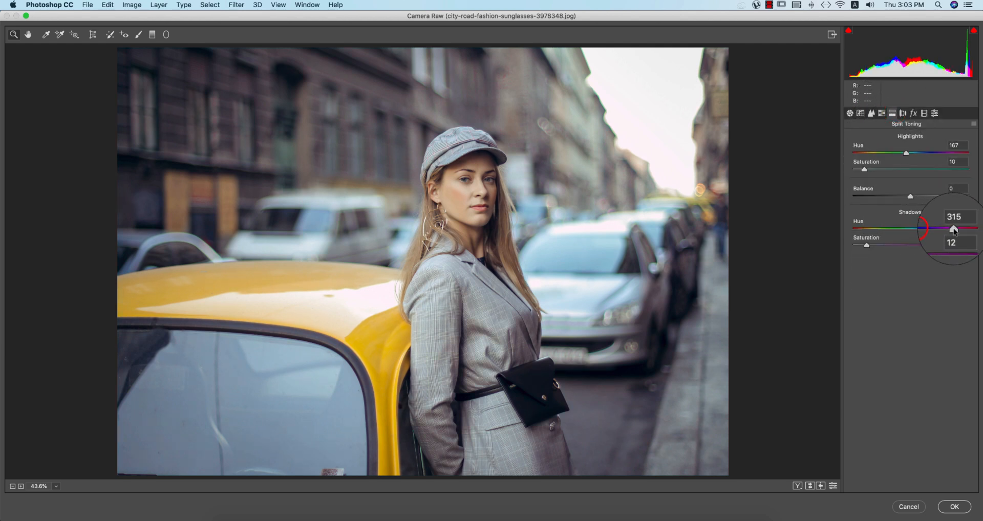
{"action": "left_click_drag", "start_coordinate": [953, 228], "coordinate": [968, 229]}
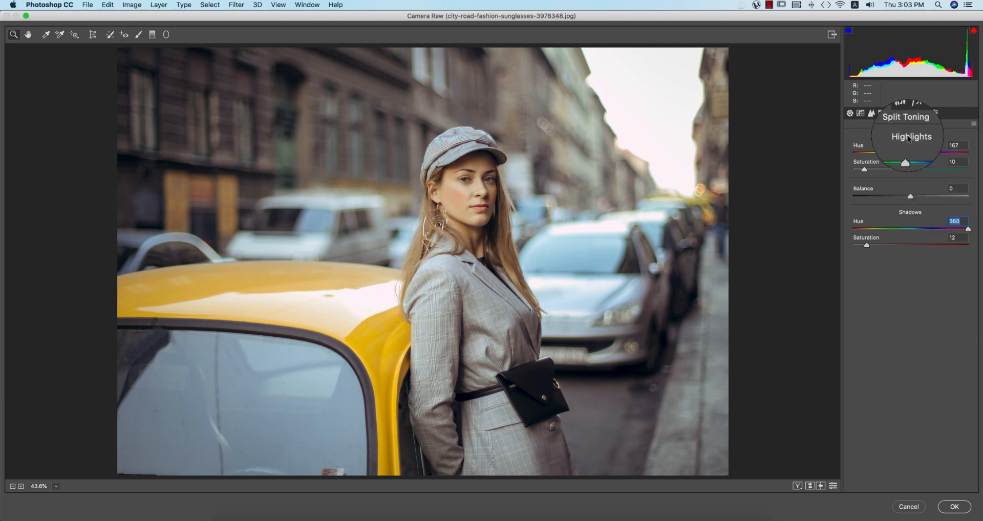
{"action": "left_click", "coordinate": [914, 114]}
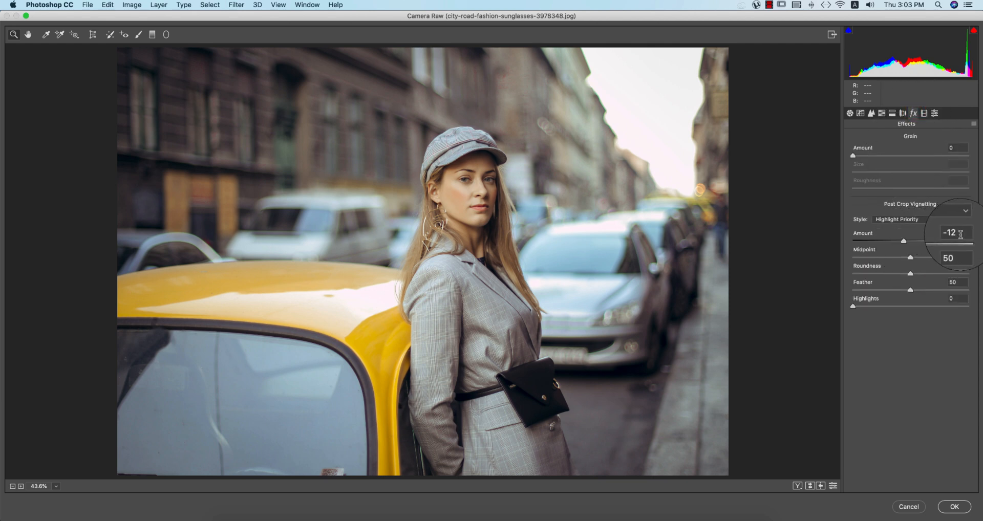
{"action": "left_click", "coordinate": [928, 114]}
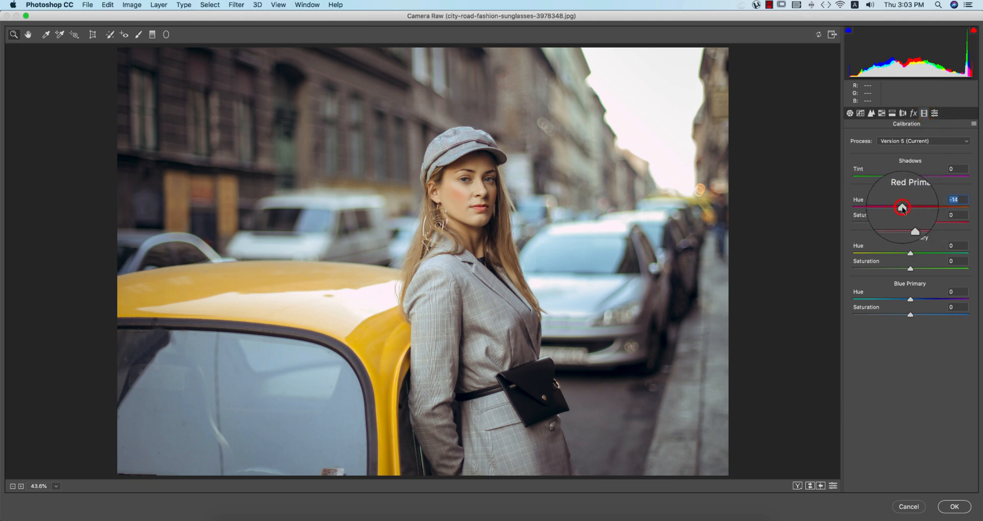
Set calibration Red hue -14, Red saturation -25, Green hue +25 and Blue hue -19.
{"action": "left_click_drag", "start_coordinate": [903, 208], "coordinate": [900, 207]}
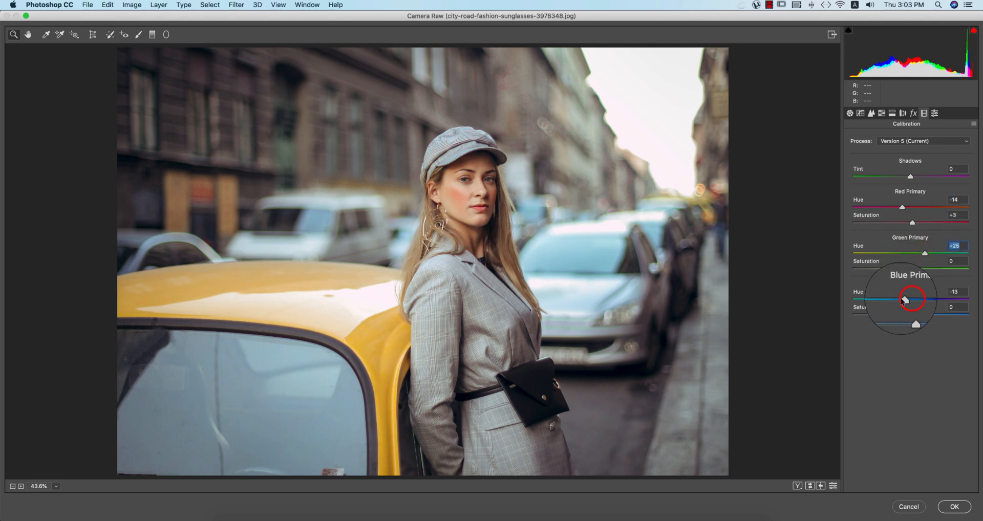
{"action": "left_click_drag", "start_coordinate": [910, 300], "coordinate": [898, 300]}
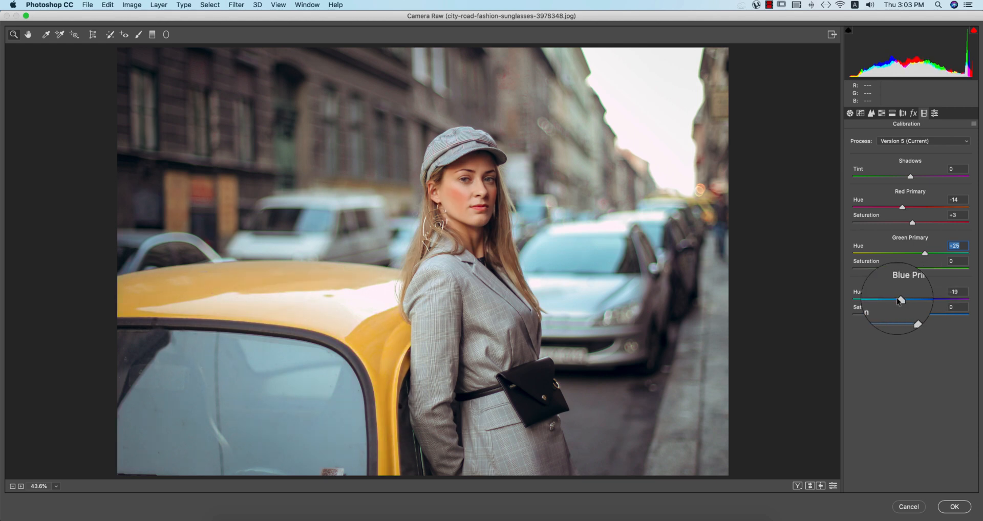
{"action": "left_click_drag", "start_coordinate": [902, 208], "coordinate": [908, 208]}
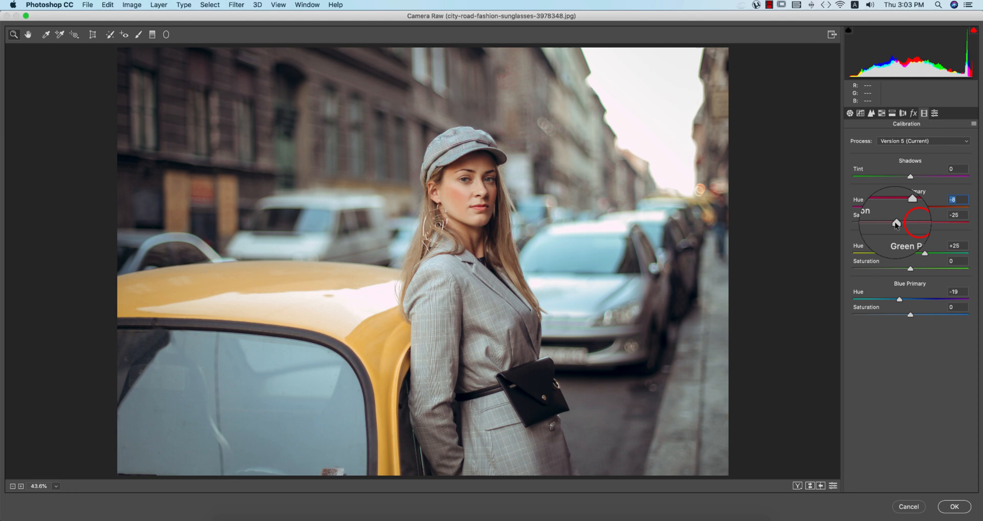
{"action": "left_click", "coordinate": [850, 113]}
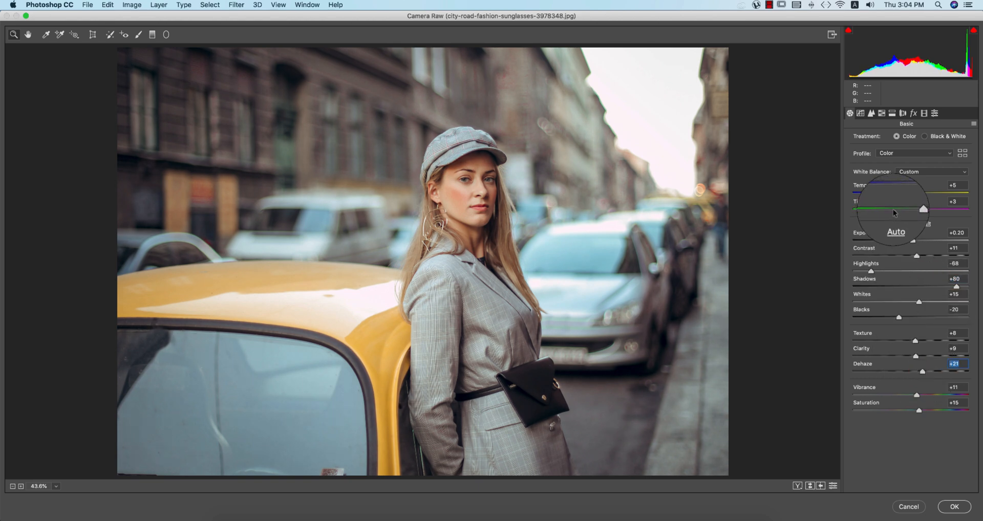
Pull Highlights to -100 and retune split-tone hues to highlights 104, shadows 344.
{"action": "left_click_drag", "start_coordinate": [871, 271], "coordinate": [911, 271]}
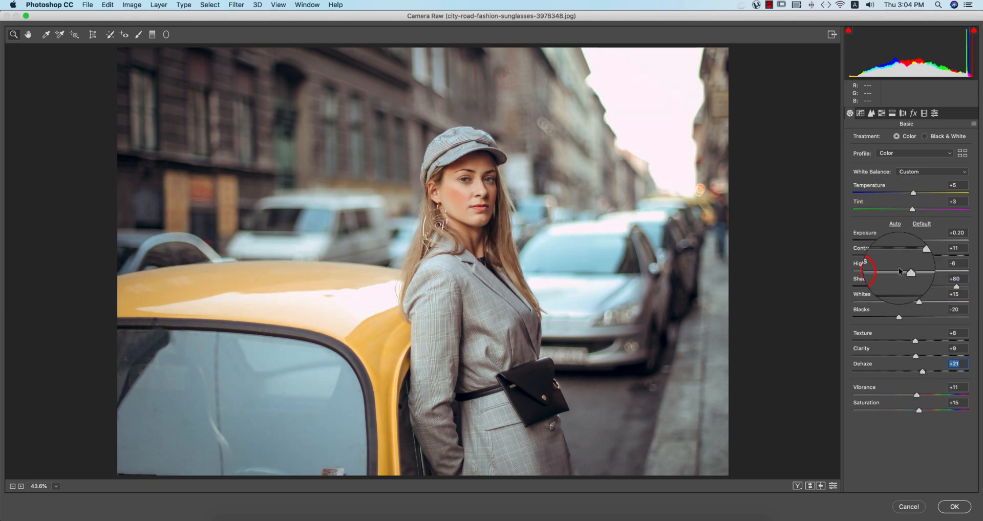
{"action": "left_click_drag", "start_coordinate": [911, 263], "coordinate": [871, 264]}
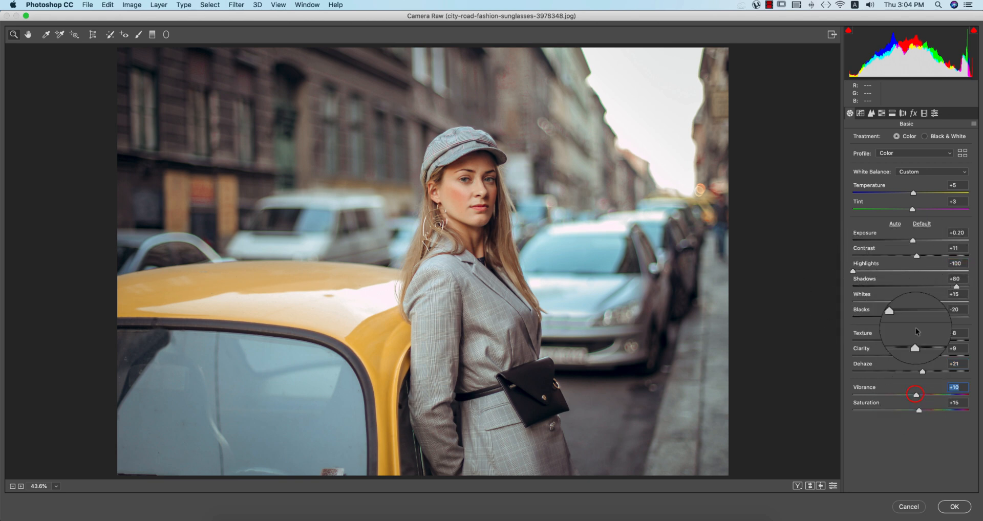
{"action": "left_click", "coordinate": [893, 114]}
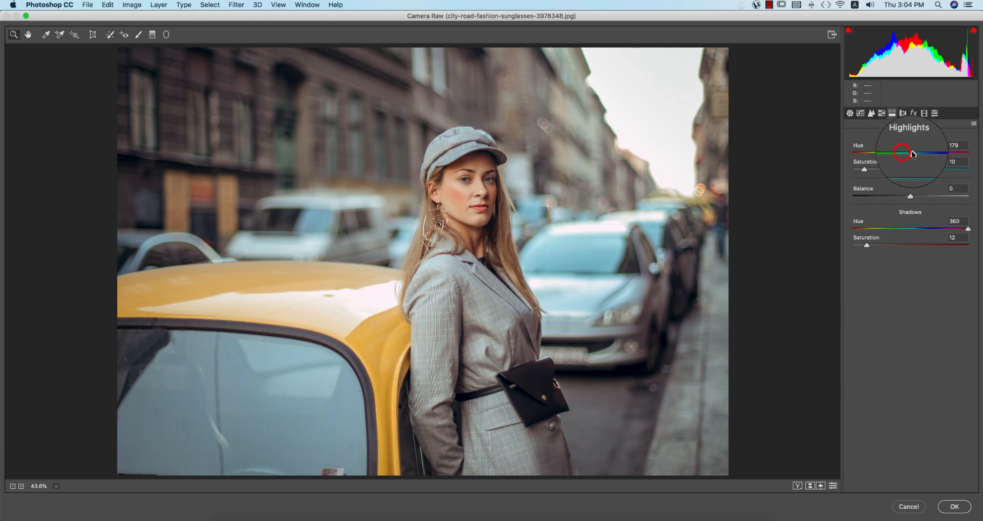
{"action": "left_click_drag", "start_coordinate": [903, 153], "coordinate": [886, 153]}
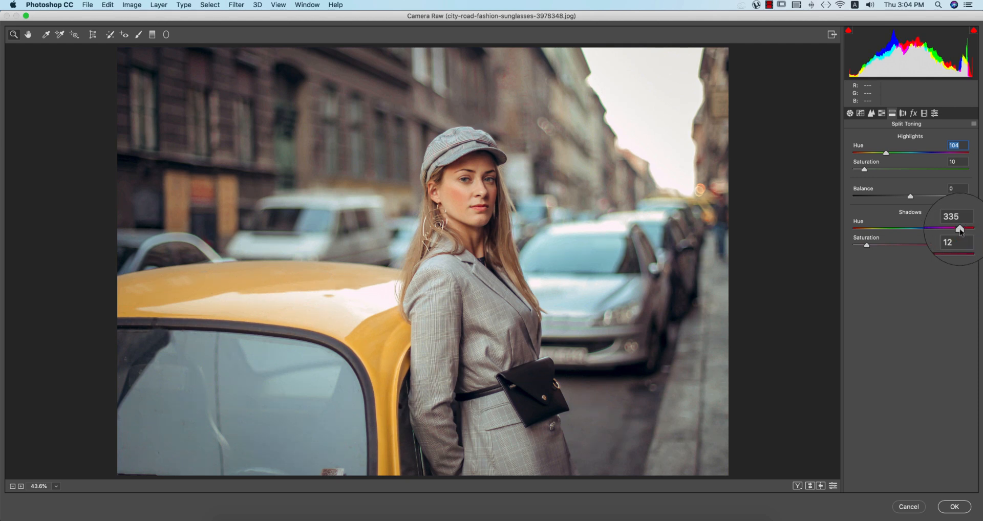
{"action": "left_click_drag", "start_coordinate": [958, 228], "coordinate": [963, 228]}
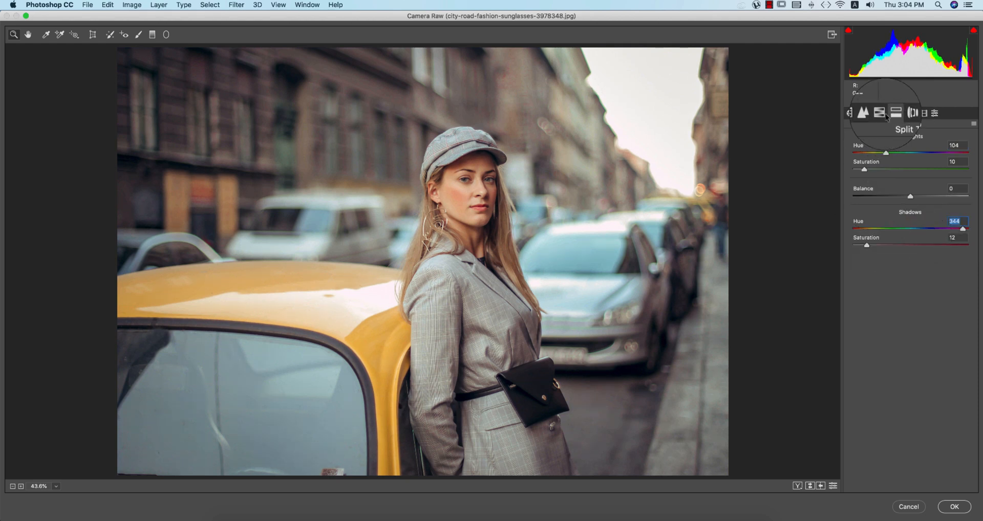
Review HSL saturation and luminance, then lower Temperature to +3.
{"action": "left_click", "coordinate": [870, 113]}
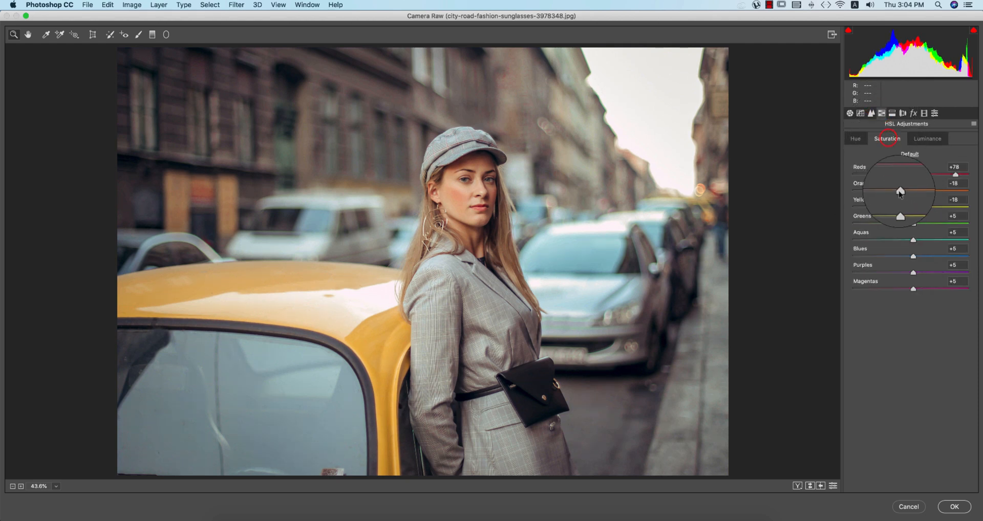
{"action": "left_click", "coordinate": [927, 139]}
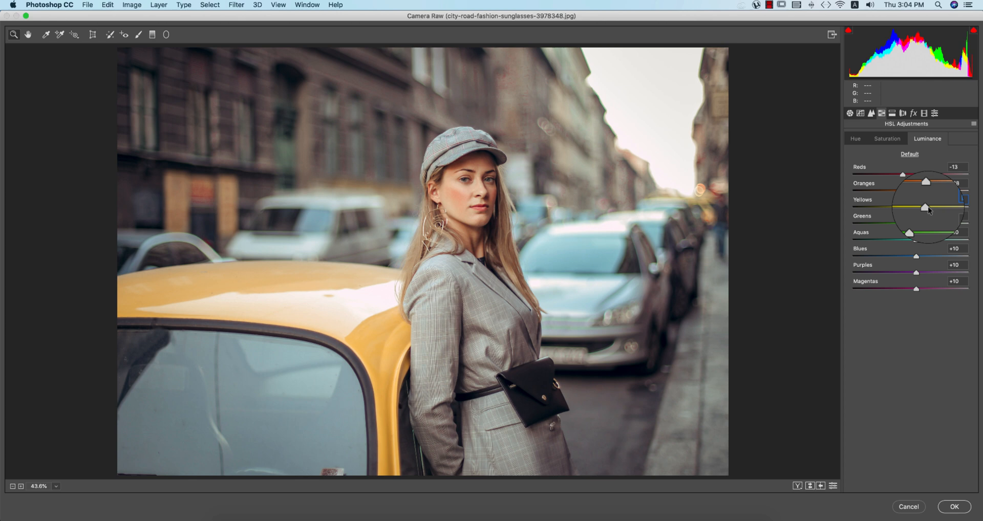
{"action": "left_click", "coordinate": [847, 113]}
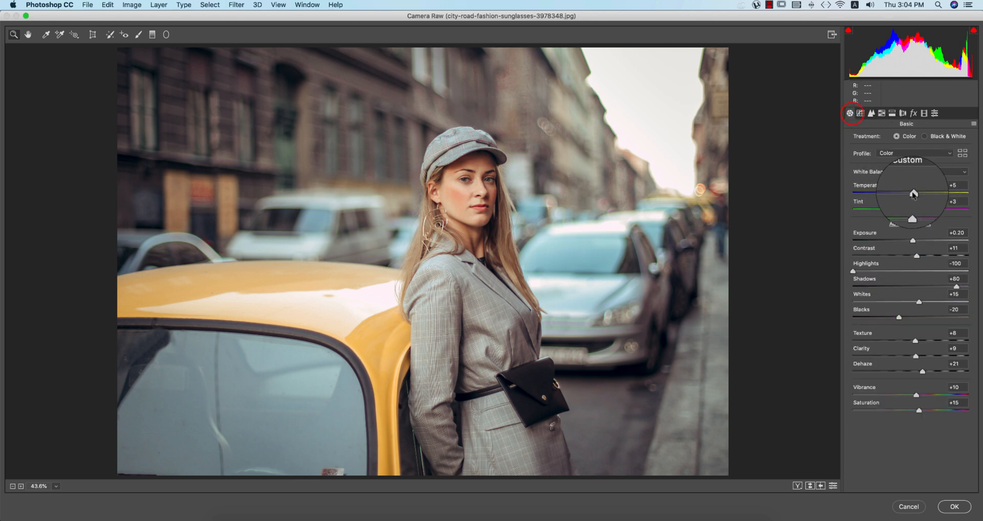
{"action": "left_click_drag", "start_coordinate": [919, 193], "coordinate": [913, 192]}
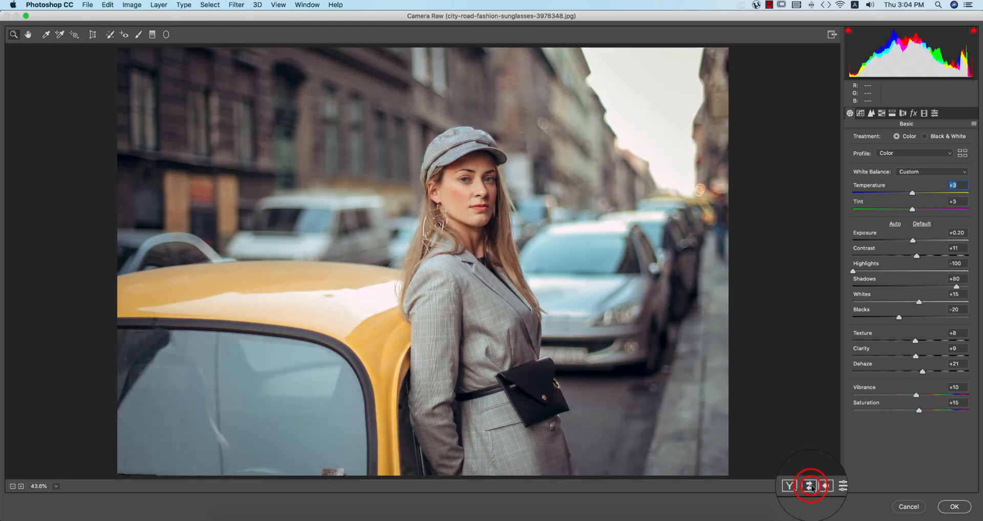
Save the Camera Raw grade as an .xmp settings preset and apply it to Layer 1.
{"action": "left_click", "coordinate": [973, 124]}
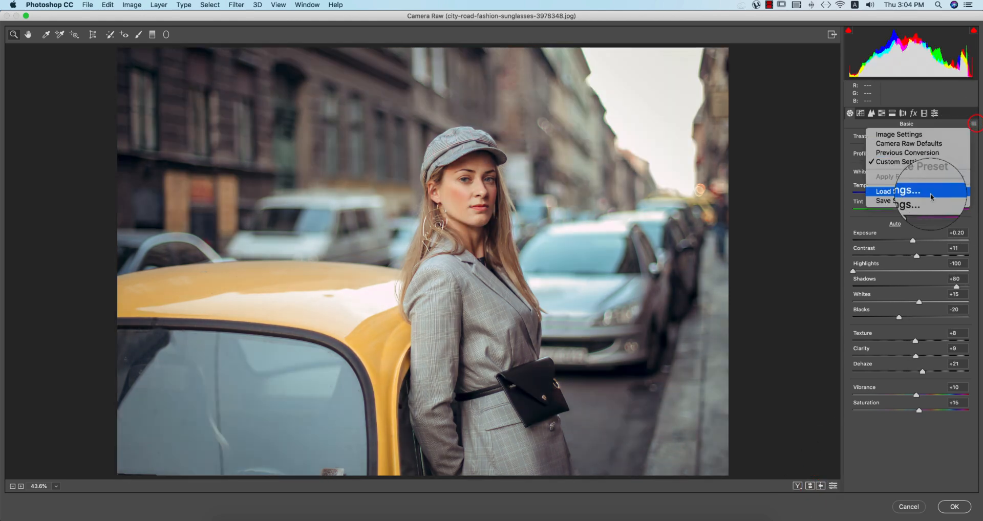
{"action": "left_click", "coordinate": [894, 204]}
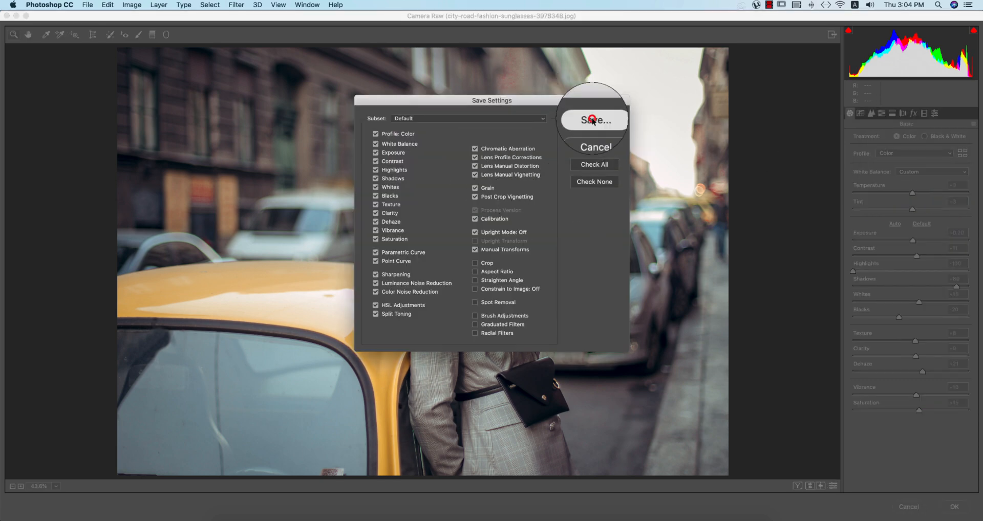
{"action": "left_click", "coordinate": [594, 120]}
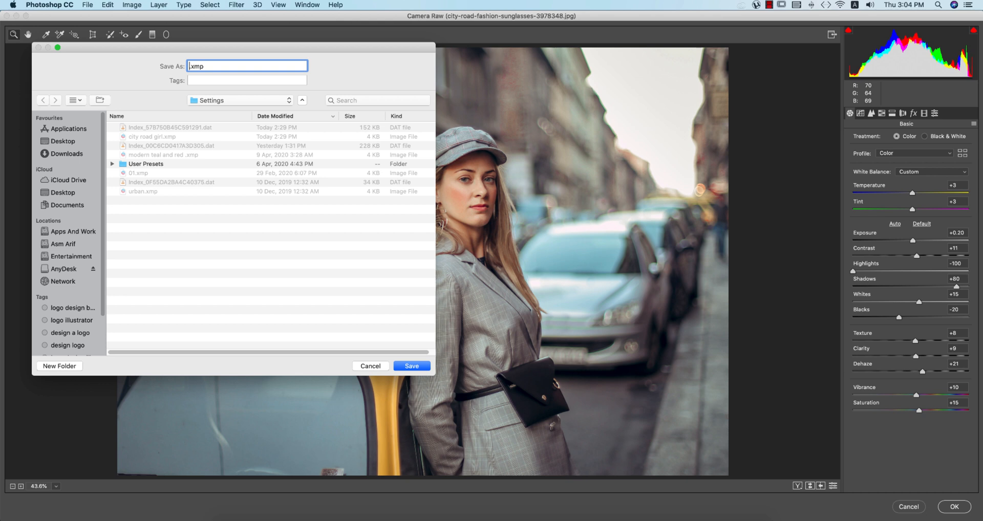
{"action": "type", "text": "ci"}
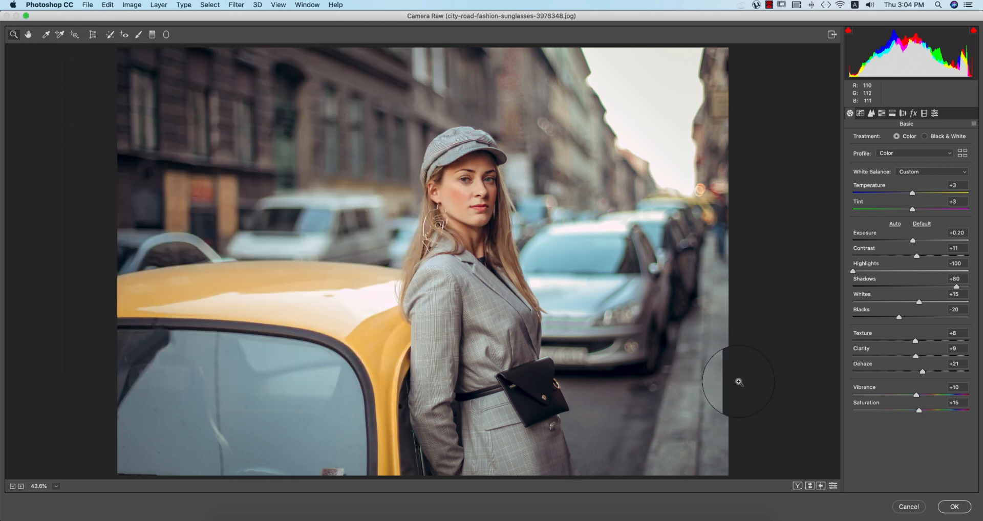
{"action": "mouse_move", "coordinate": [621, 277]}
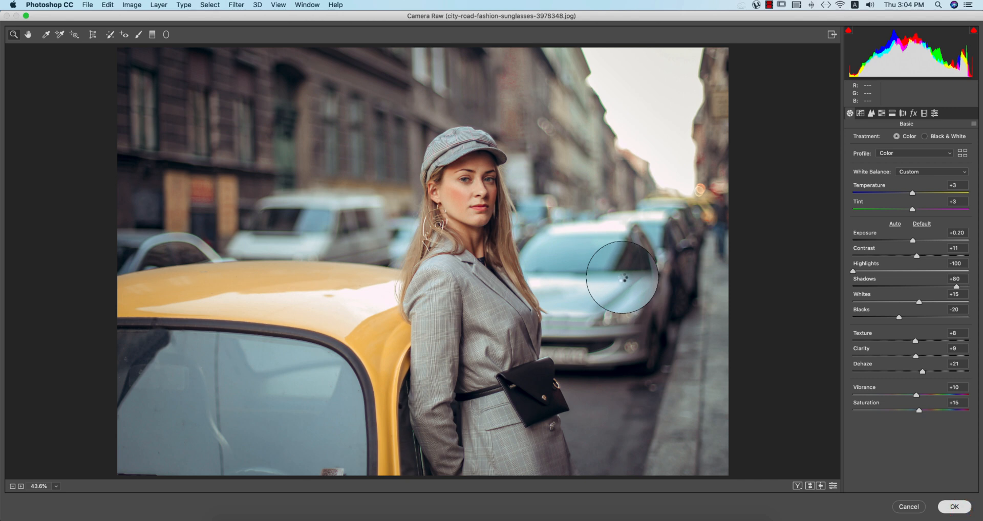
{"action": "left_click", "coordinate": [959, 507]}
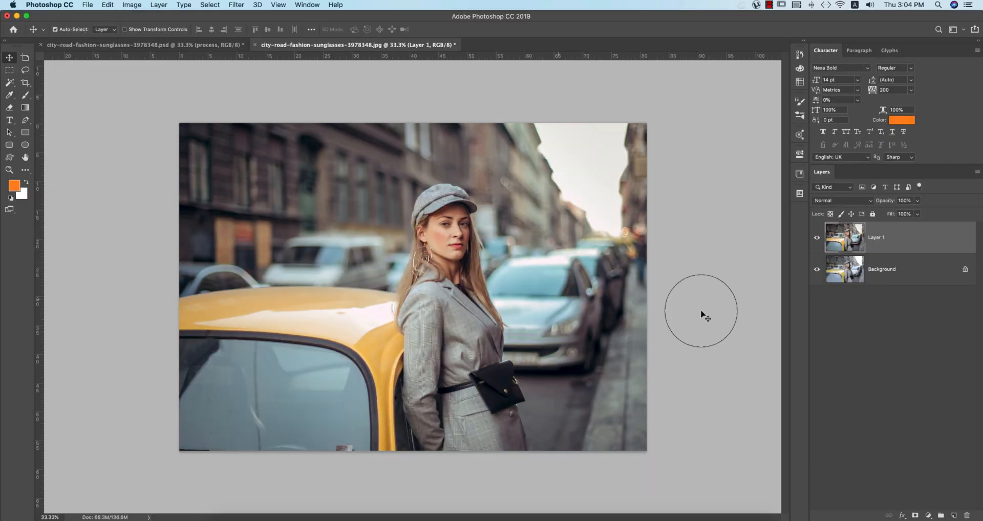
Enlarge the photo view, add an empty Layer 2, and pick orange #ff871d.
{"action": "left_click", "coordinate": [817, 238]}
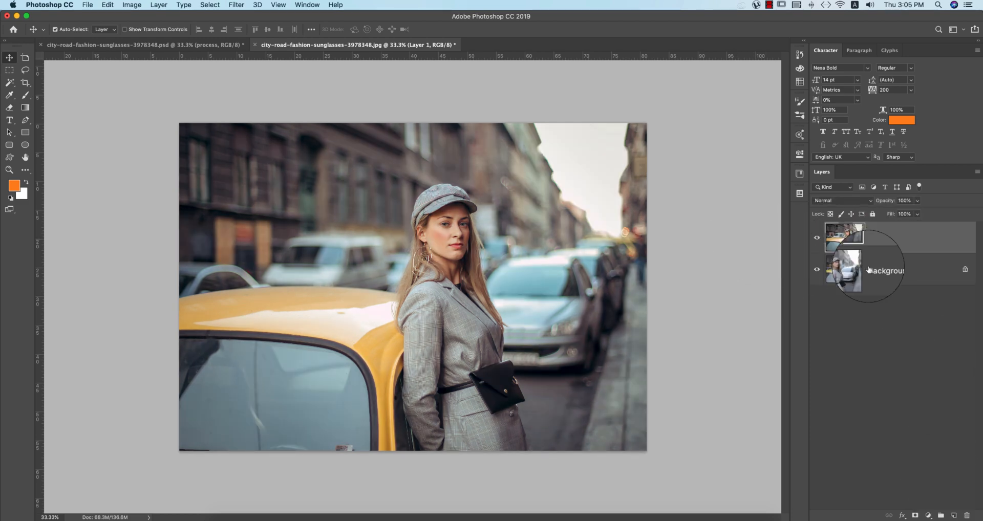
{"action": "key", "text": "cmd+0"}
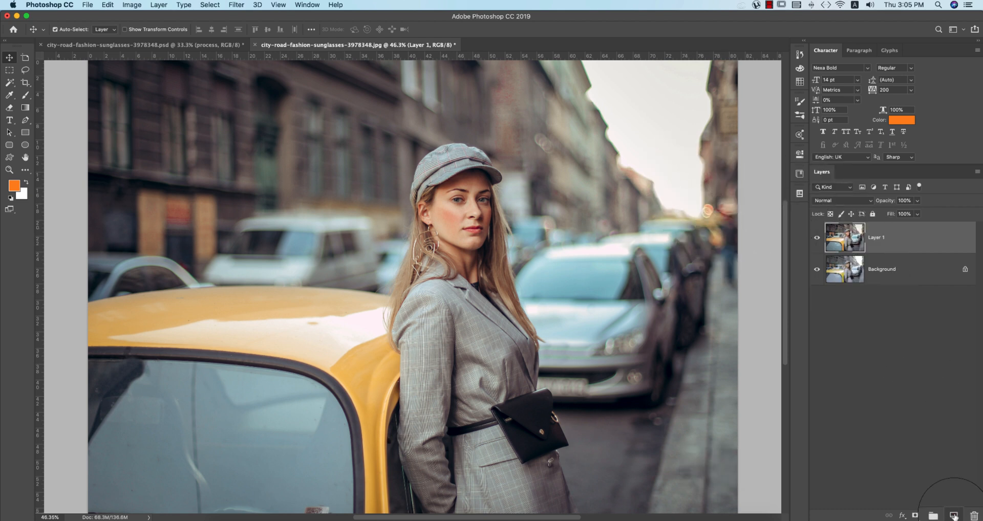
{"action": "left_click", "coordinate": [13, 185]}
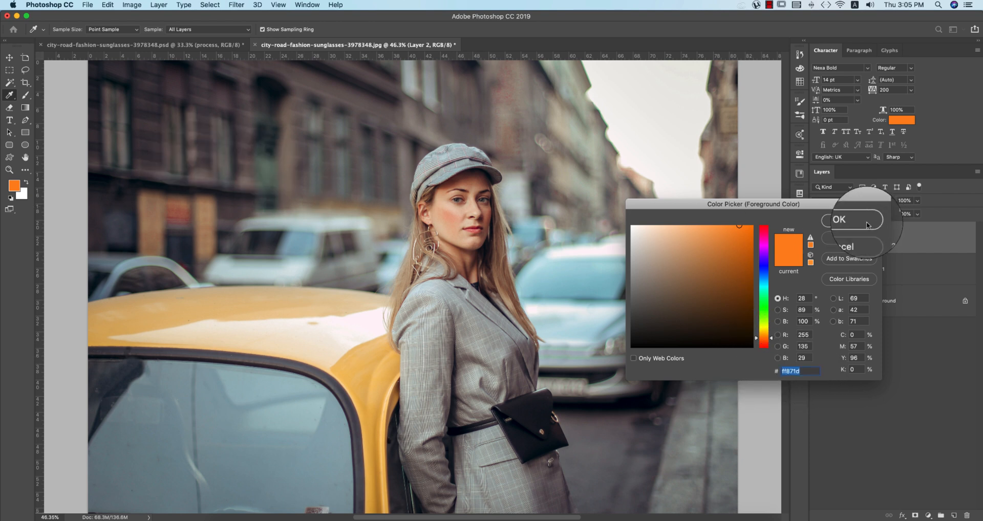
Confirm orange #ff871d, enlarge the glow on Layer 2, and blend it in Screen mode.
{"action": "left_click", "coordinate": [853, 220]}
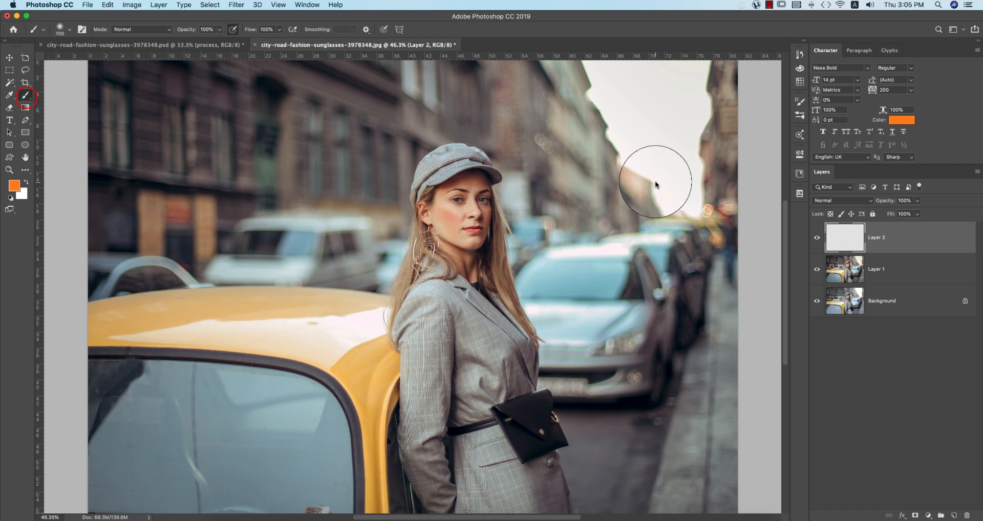
{"action": "left_click", "coordinate": [57, 29]}
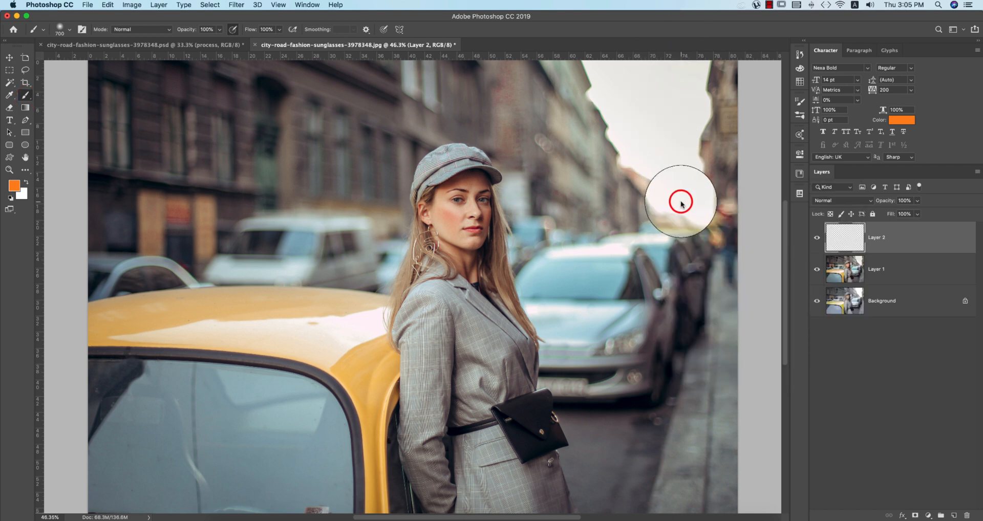
{"action": "key", "text": "cmd+t"}
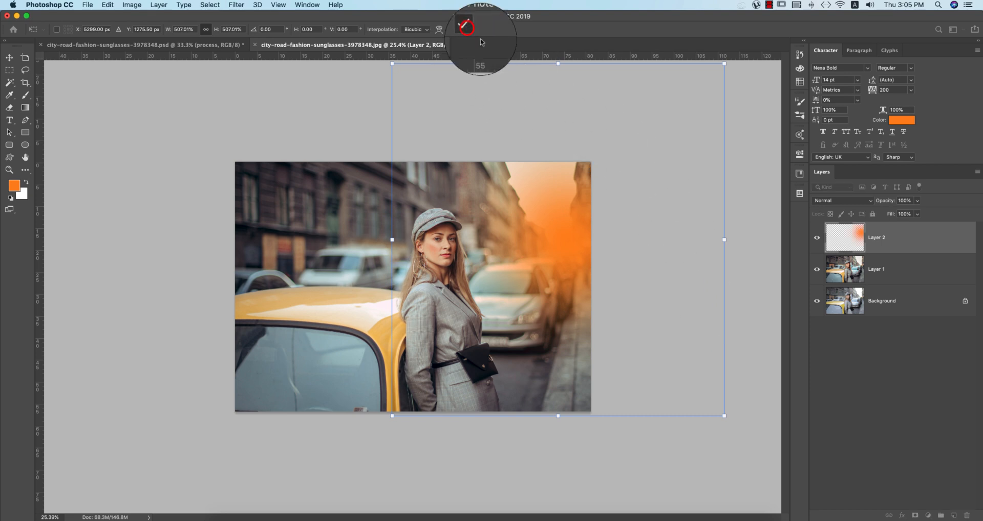
{"action": "left_click", "coordinate": [840, 200]}
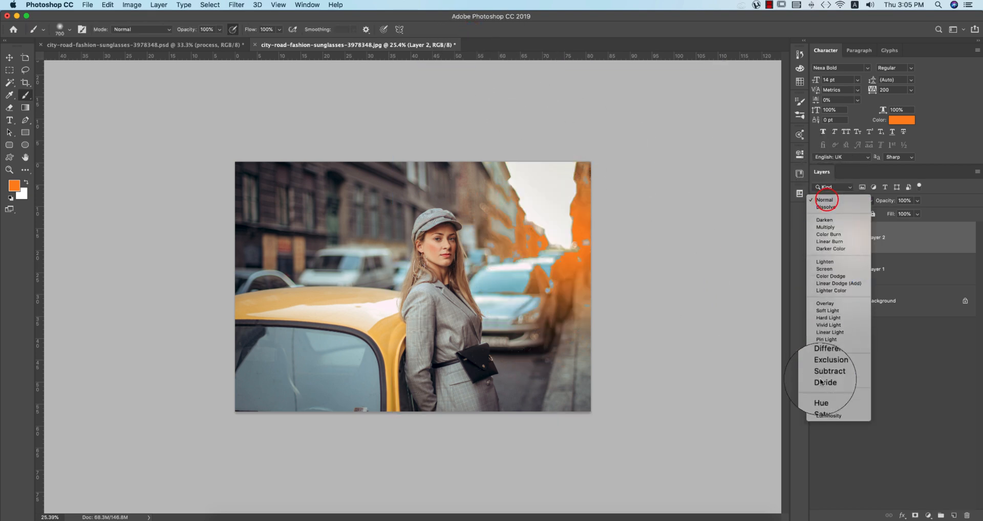
{"action": "left_click", "coordinate": [823, 200]}
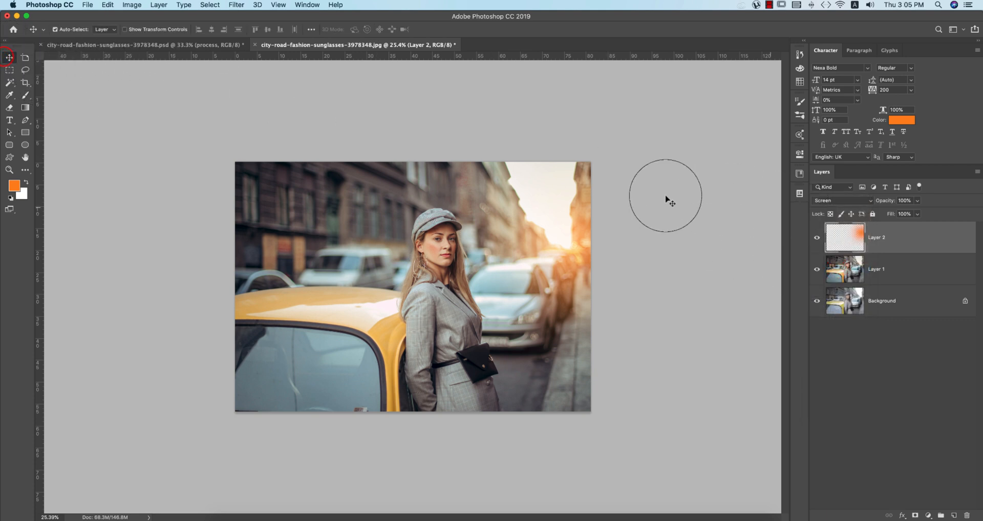
Fit the photo, combine photo and orange glow into Group 1, and launch Color Efex Pro 4.
{"action": "key", "text": "cmd+0"}
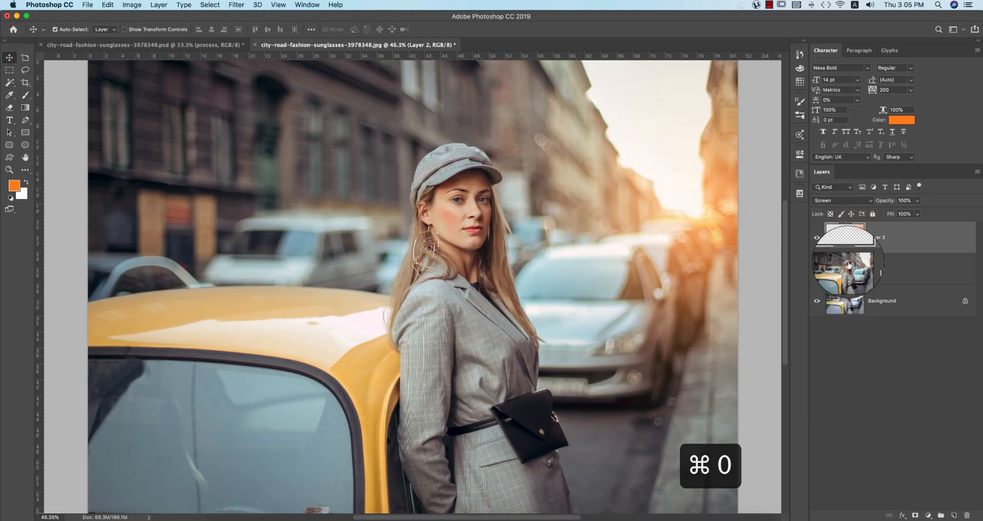
{"action": "key", "text": "cmd+g"}
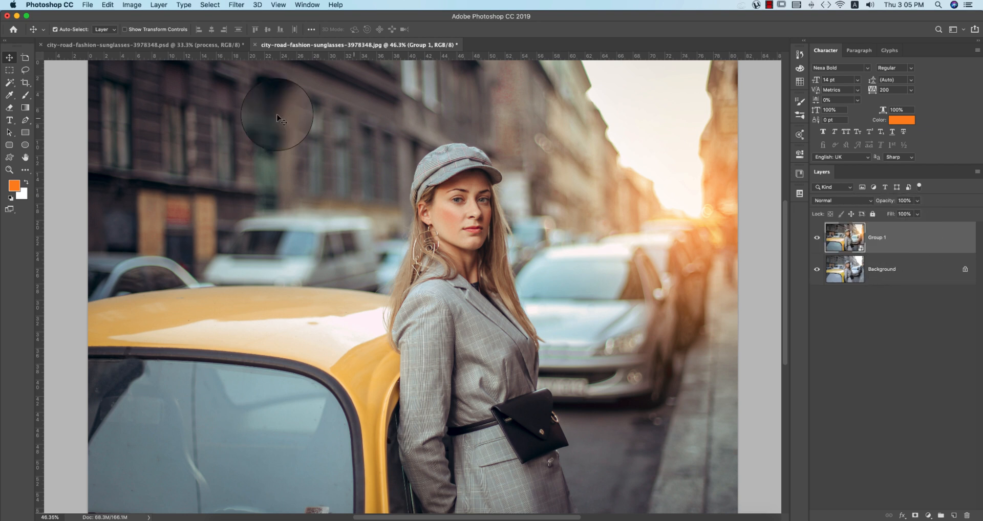
{"action": "left_click", "coordinate": [236, 5]}
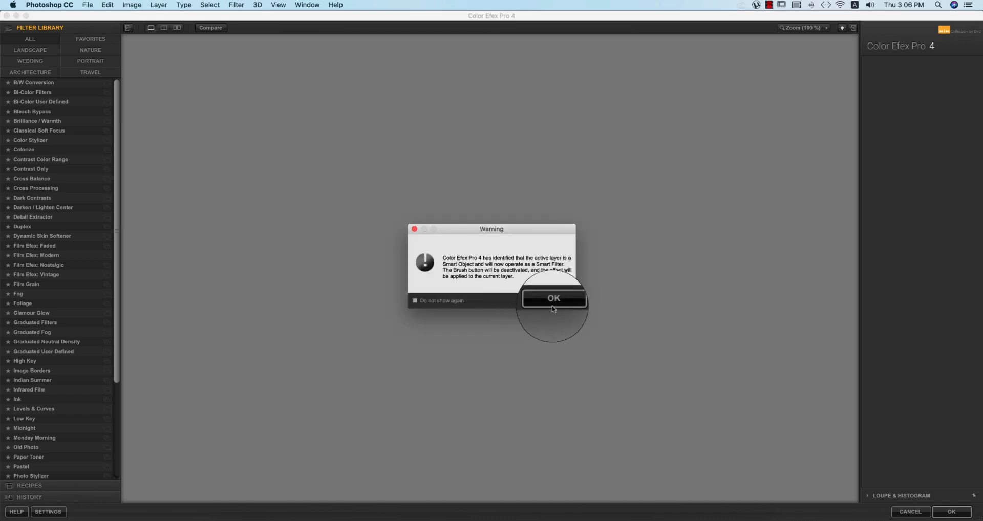
Apply a warm Cross Processing filter, method Y02 at 21% strength, to Group 1.
{"action": "left_click", "coordinate": [554, 298]}
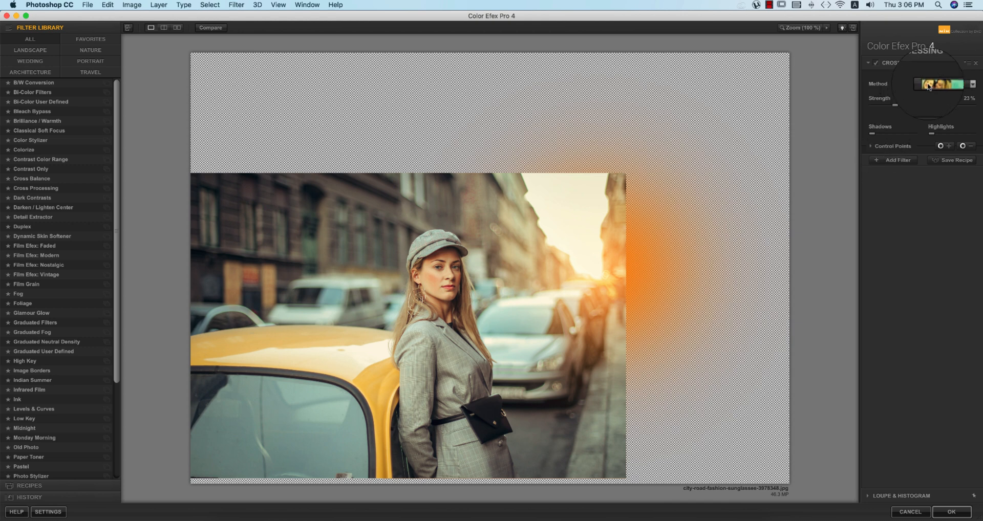
{"action": "left_click", "coordinate": [959, 83]}
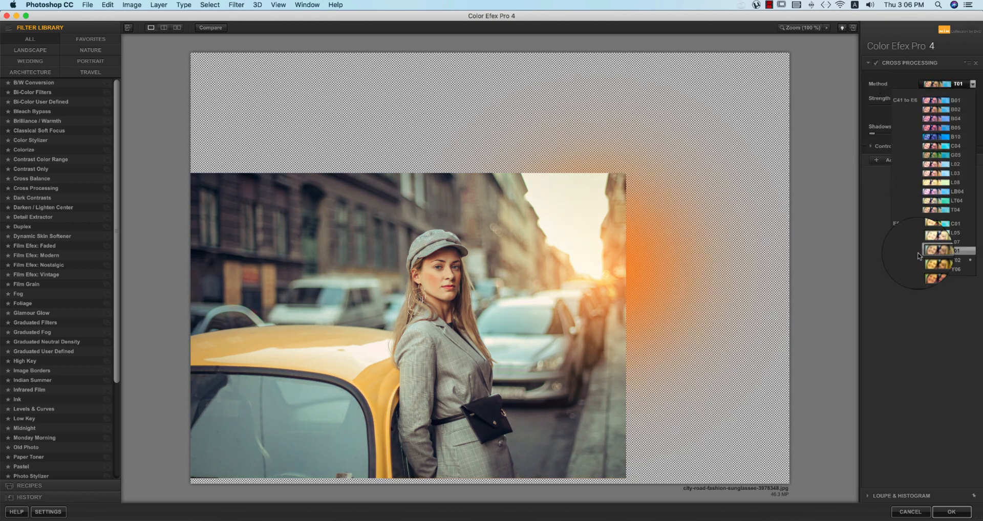
{"action": "left_click", "coordinate": [941, 223]}
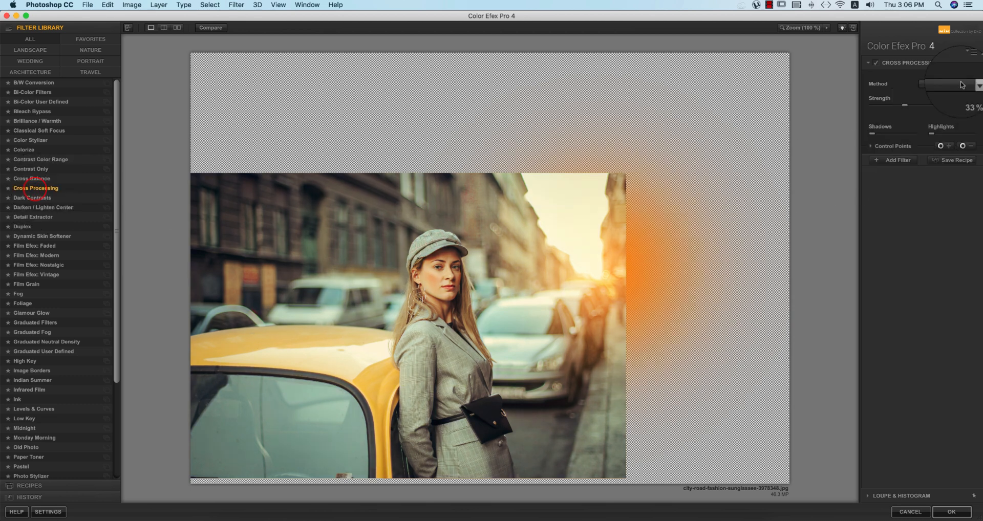
{"action": "left_click", "coordinate": [979, 84]}
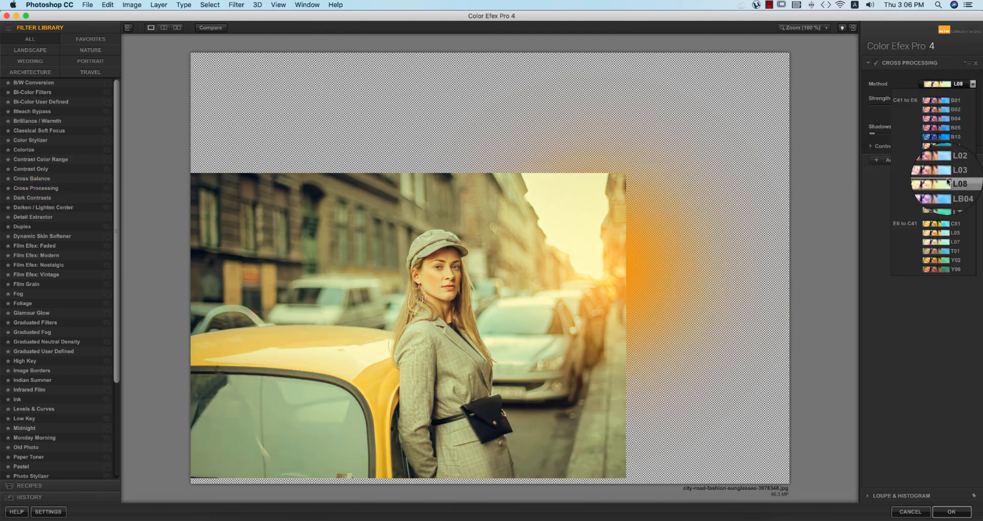
{"action": "left_click", "coordinate": [956, 251]}
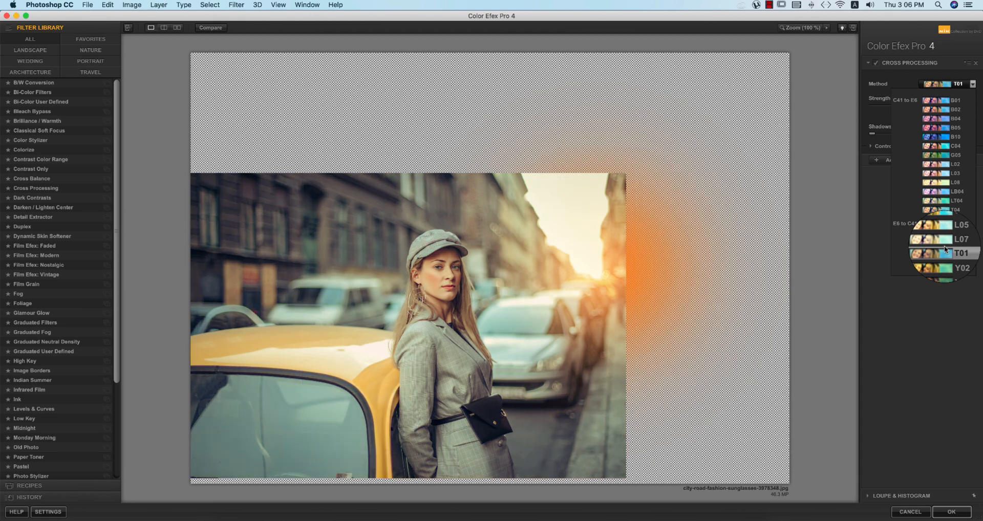
{"action": "left_click", "coordinate": [963, 267]}
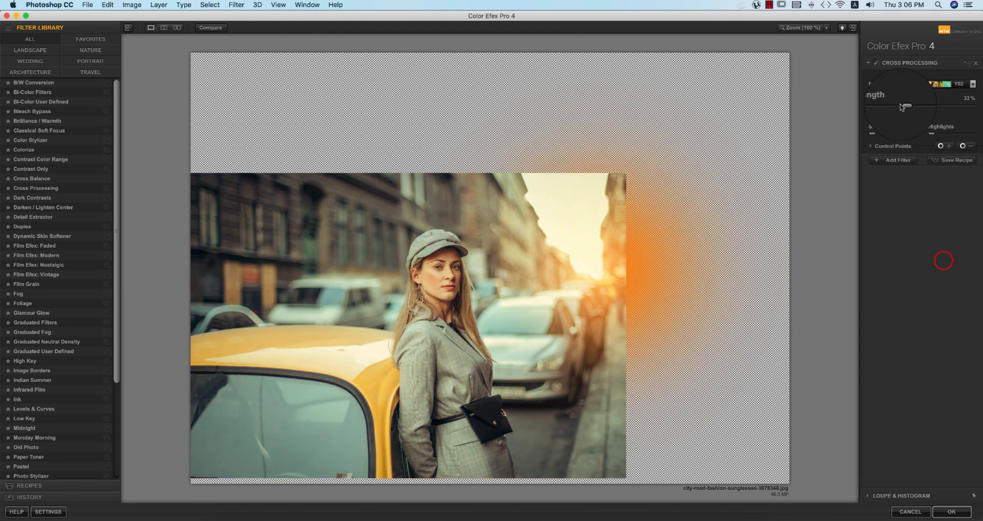
{"action": "left_click_drag", "start_coordinate": [906, 105], "coordinate": [890, 105]}
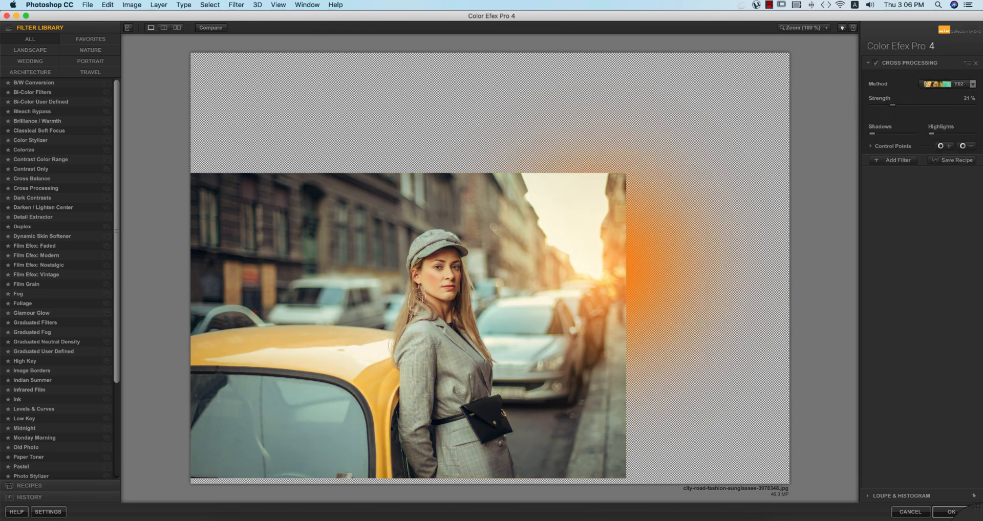
{"action": "left_click", "coordinate": [953, 512]}
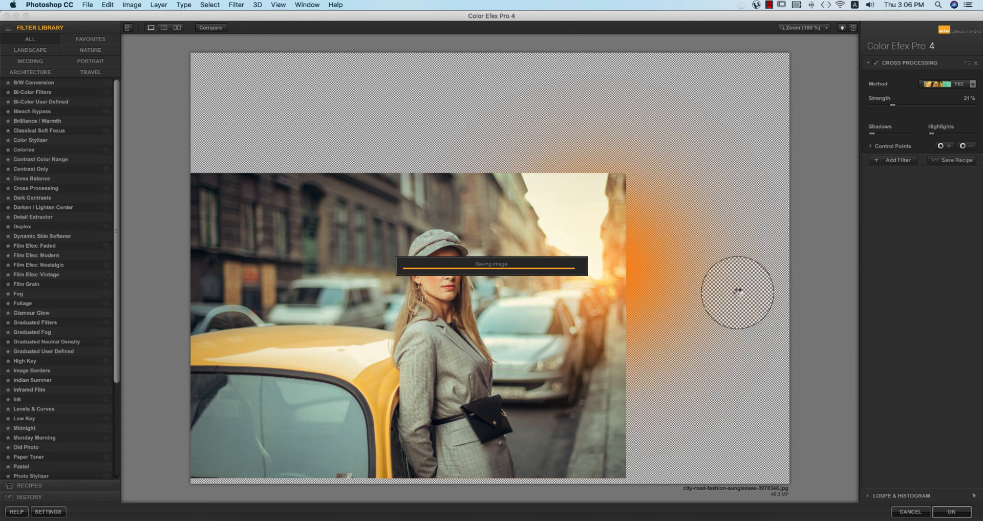
{"action": "left_click", "coordinate": [953, 513]}
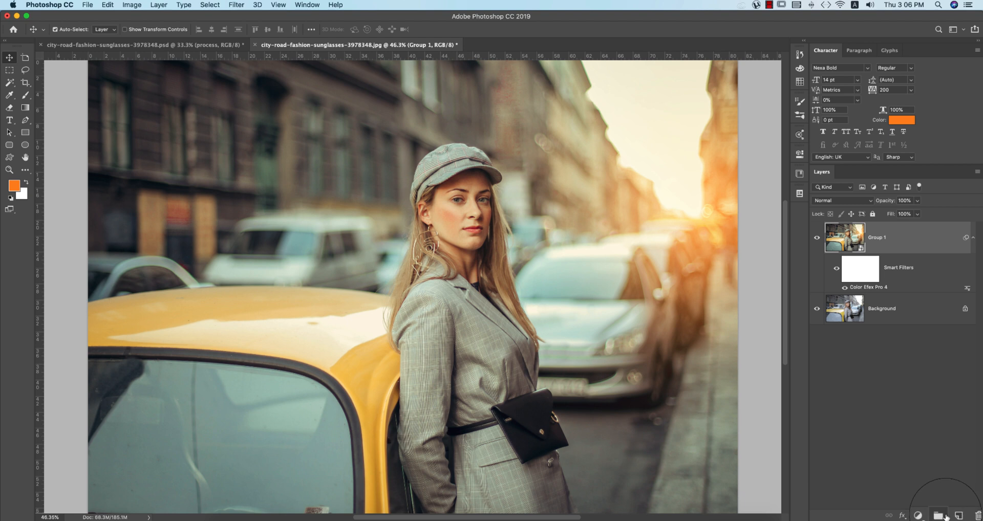
Add Levels 1 and Exposure 1 layers, slightly raising exposure and adjusting the offset.
{"action": "left_click", "coordinate": [916, 515]}
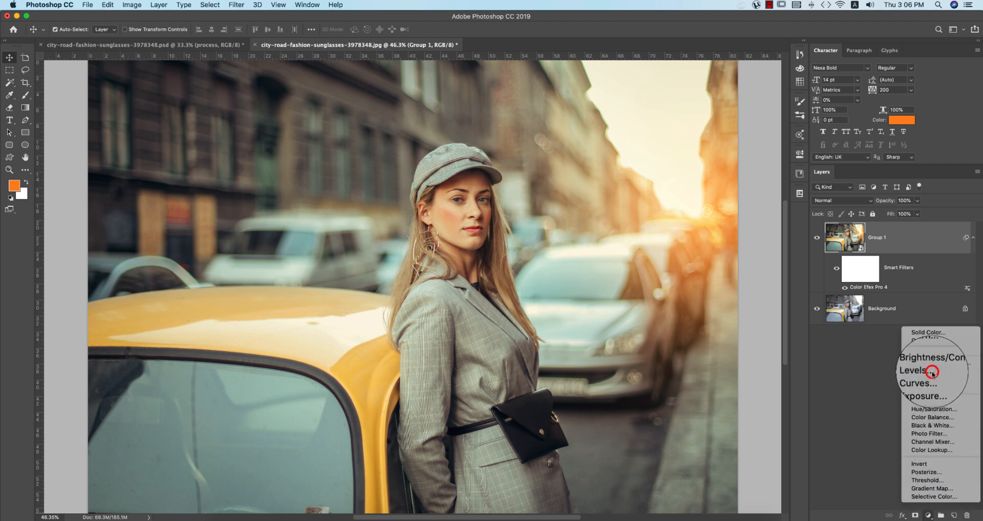
{"action": "left_click", "coordinate": [916, 385]}
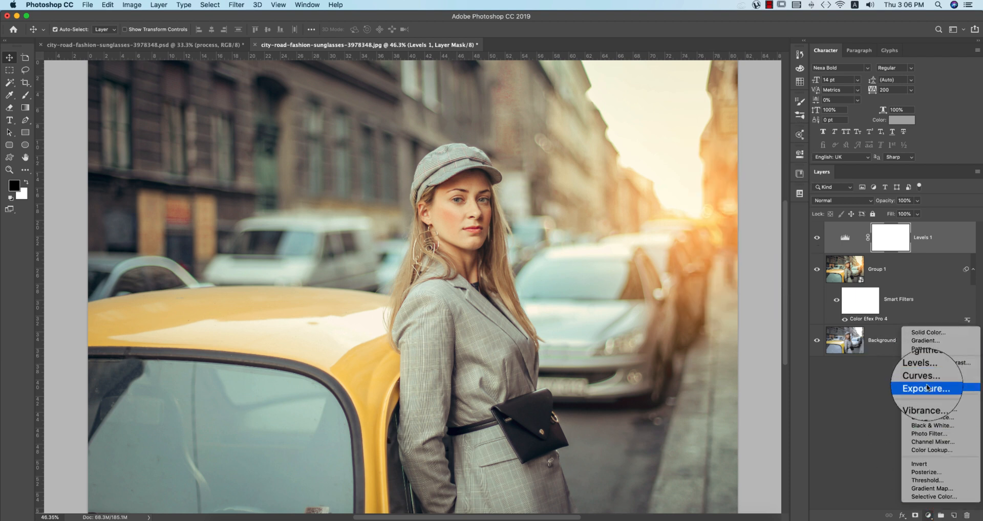
{"action": "left_click", "coordinate": [922, 388]}
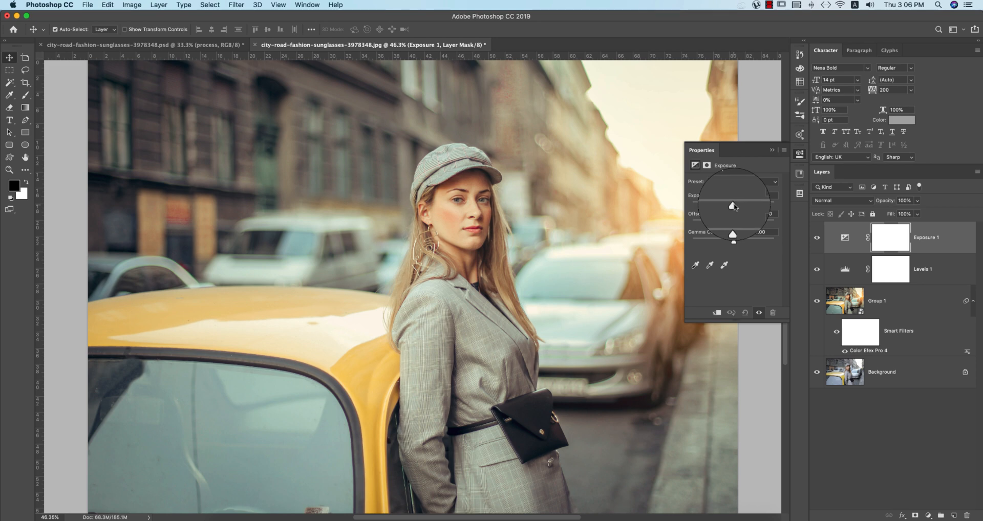
{"action": "left_click_drag", "start_coordinate": [733, 206], "coordinate": [734, 222]}
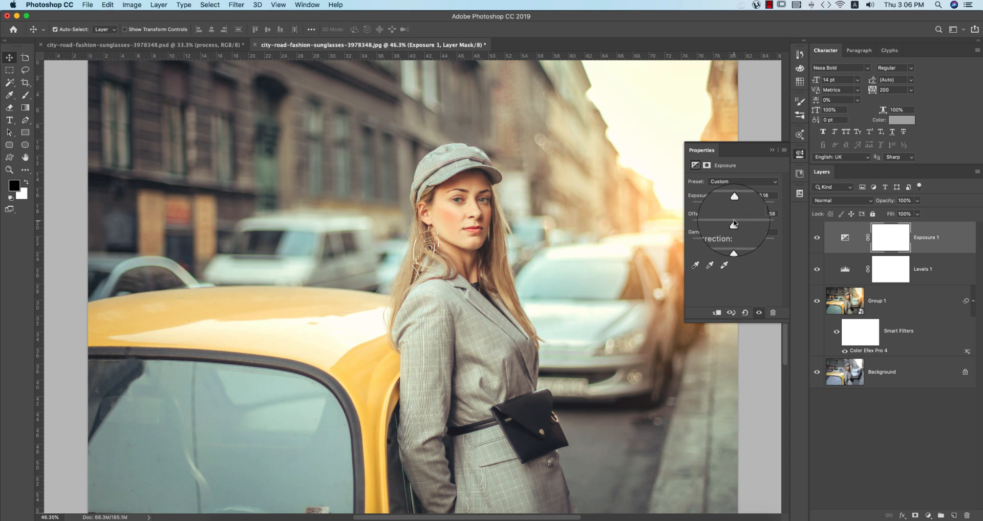
{"action": "left_click", "coordinate": [928, 515]}
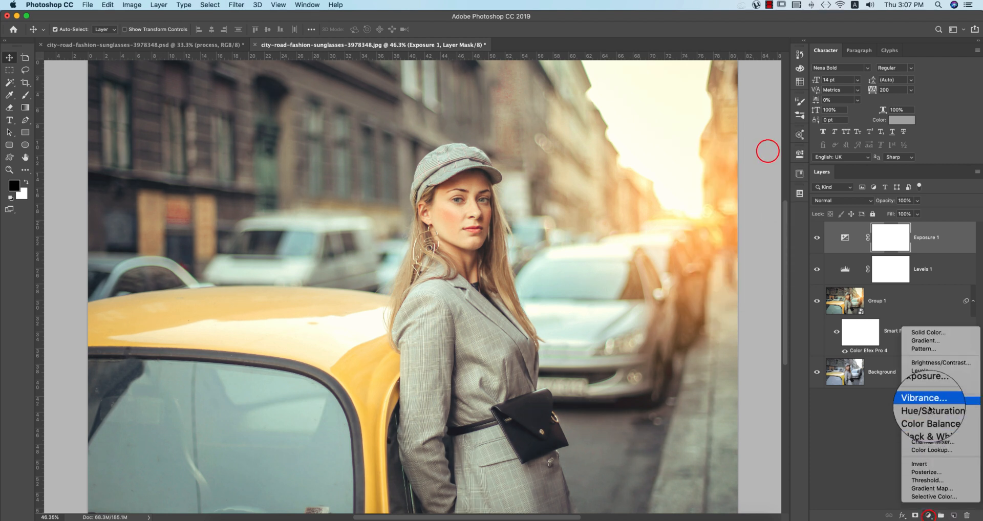
Add Brightness/Contrast 1 and Hue/Saturation 1 layers and change the overall saturation.
{"action": "left_click", "coordinate": [927, 367]}
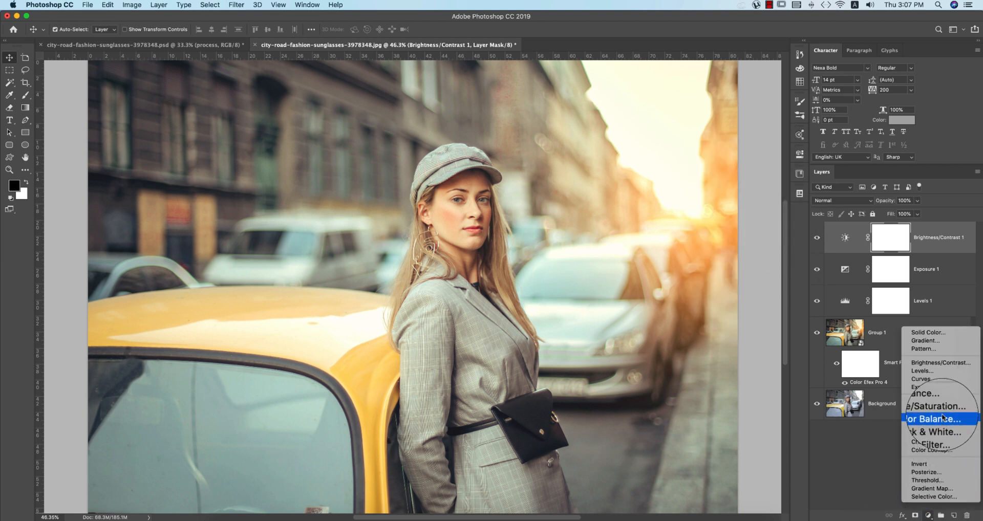
{"action": "left_click", "coordinate": [927, 406]}
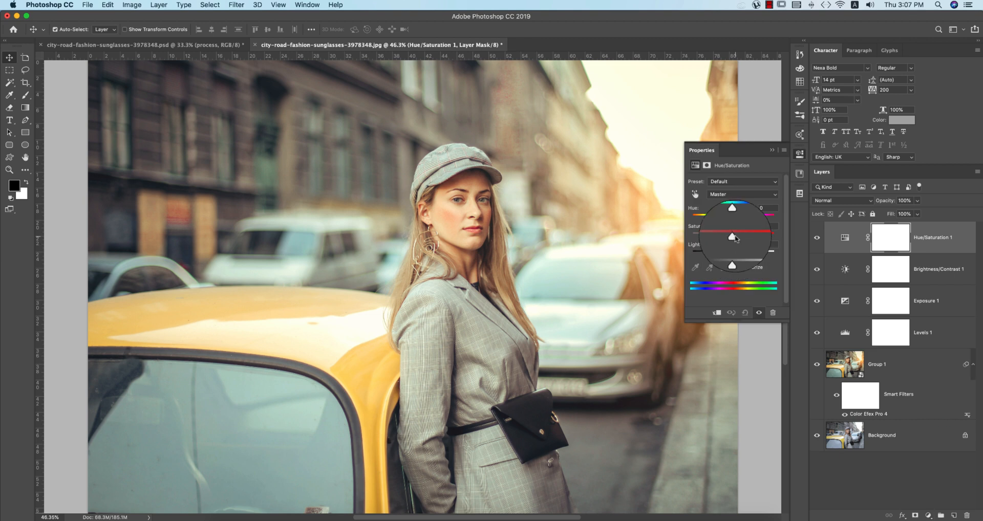
{"action": "left_click", "coordinate": [845, 332]}
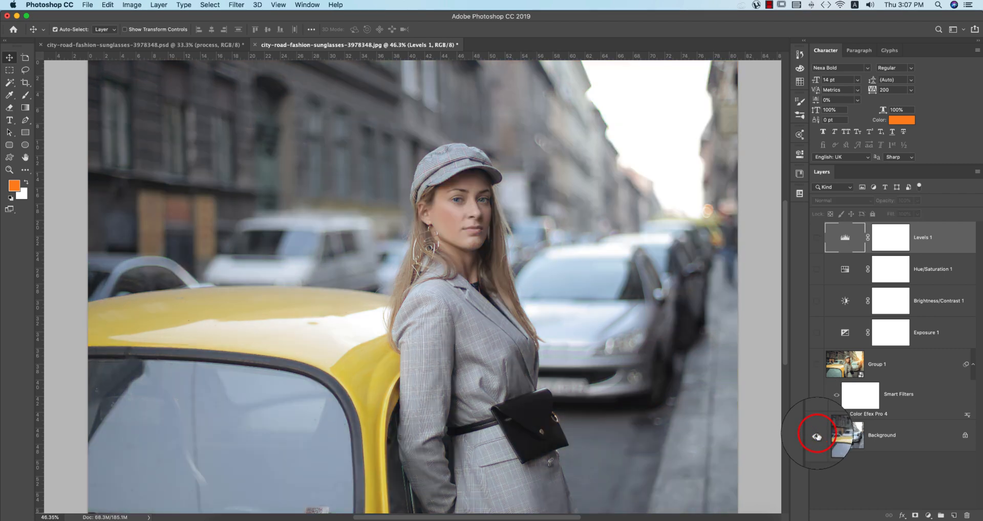
Toggle the Background eye icon to compare original and grade, ending with everything visible.
{"action": "left_click", "coordinate": [818, 435]}
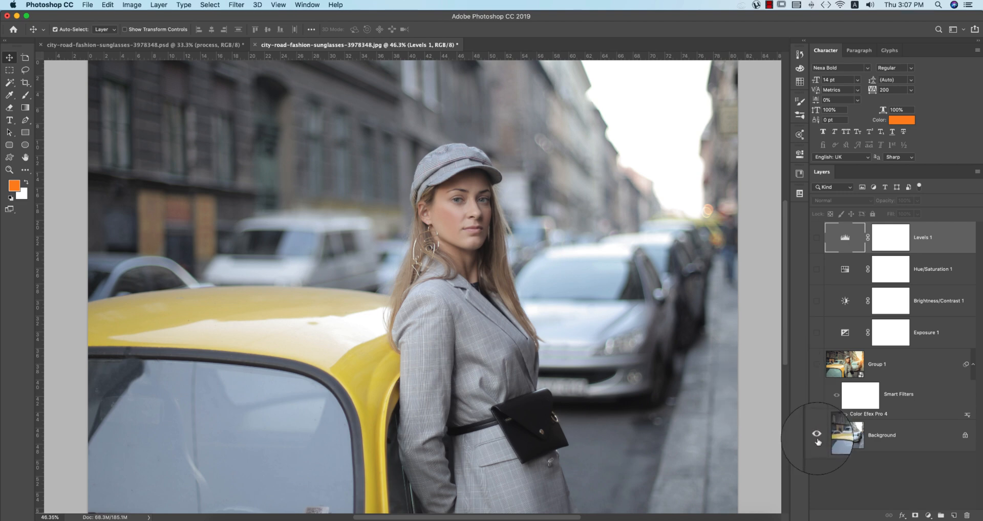
{"action": "left_click", "coordinate": [817, 432]}
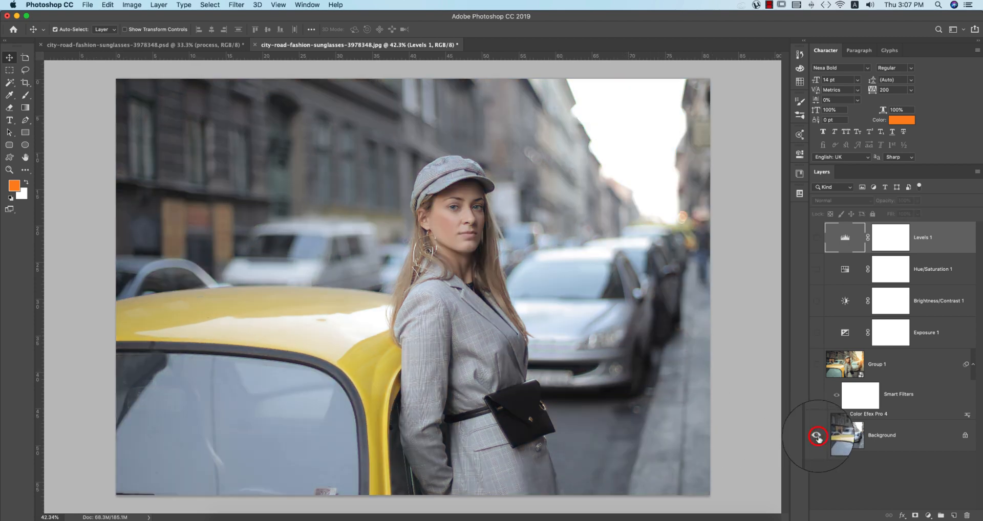
{"action": "left_click", "coordinate": [817, 436]}
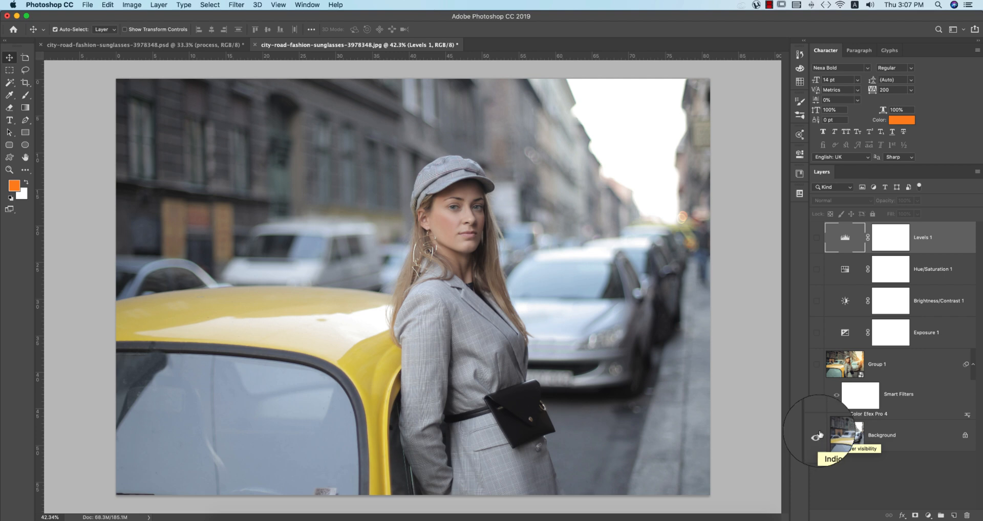
{"action": "left_click", "coordinate": [819, 436]}
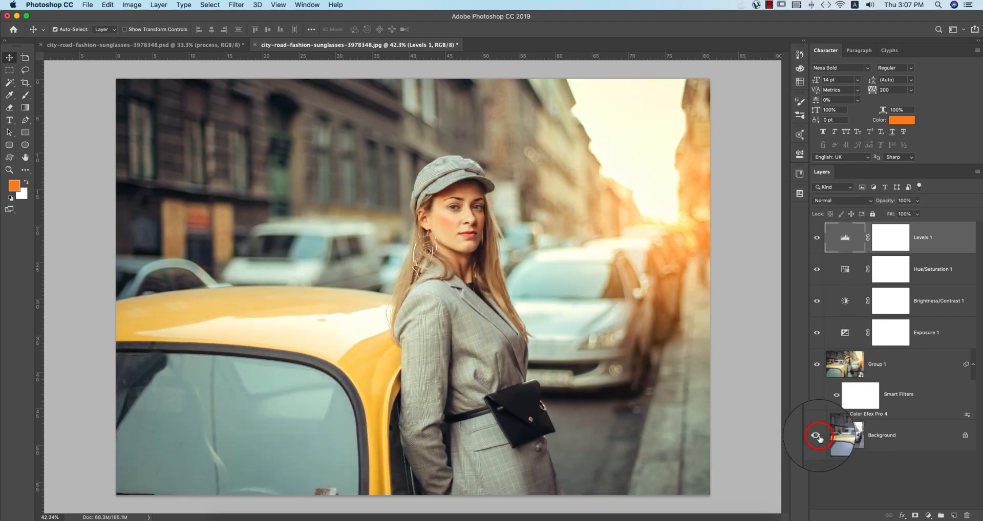
{"action": "left_click", "coordinate": [817, 435]}
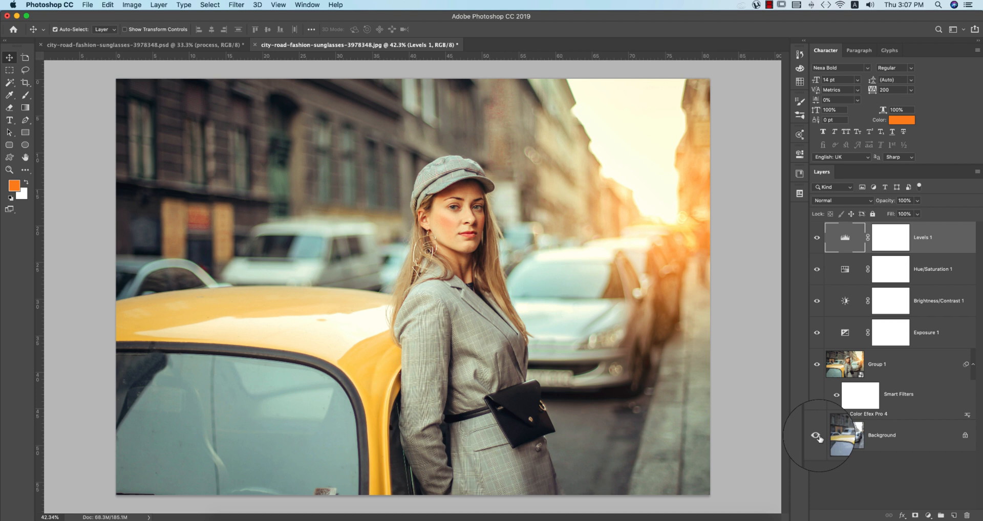